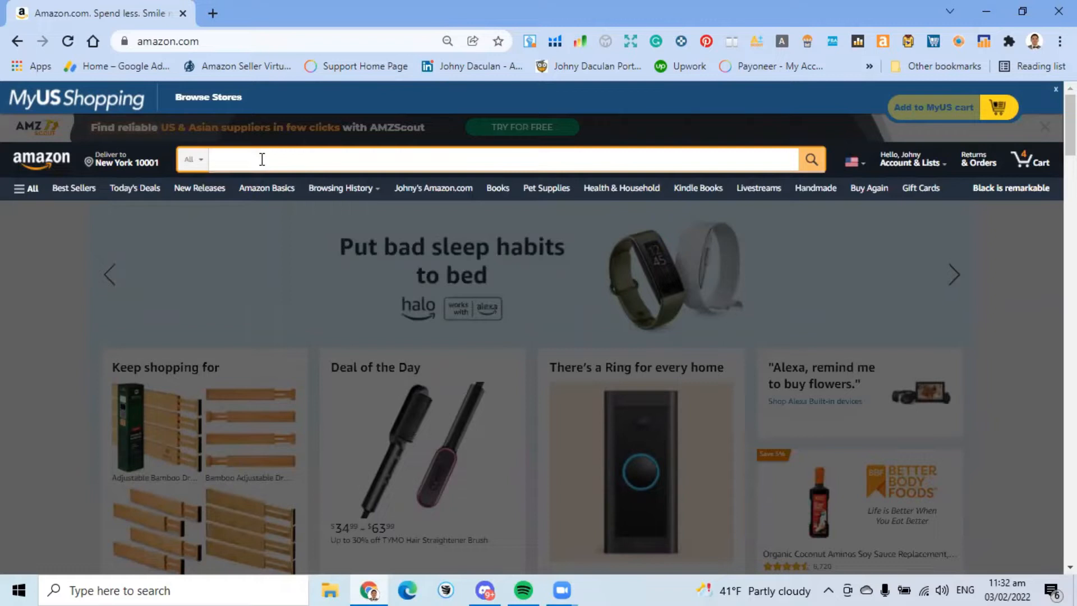
- Type 'expandable drawer divider' into the Amazon search box
type("ex")
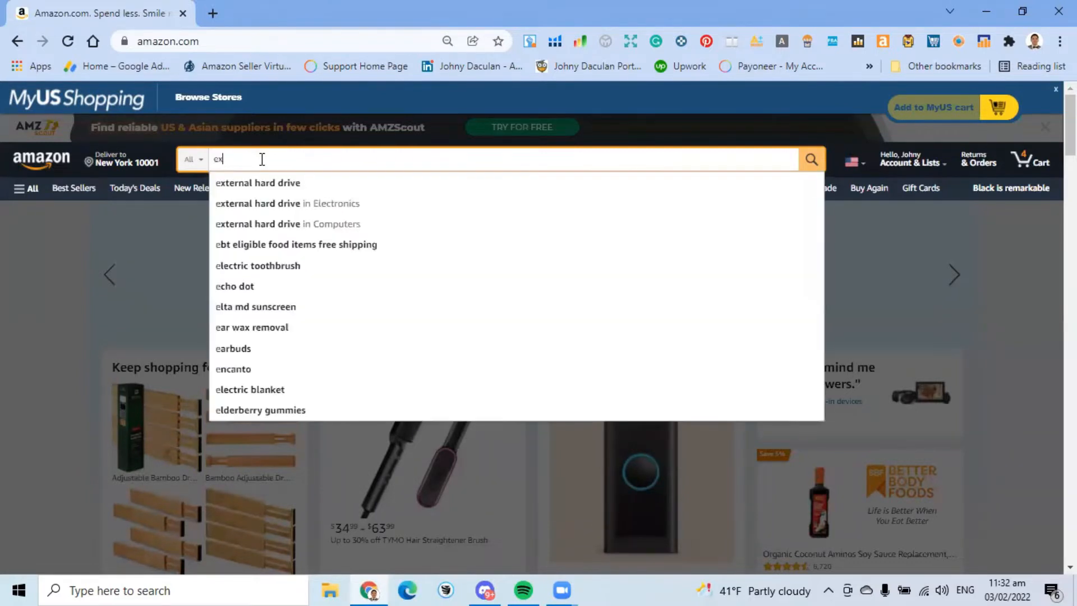
type("xpandable drawer")
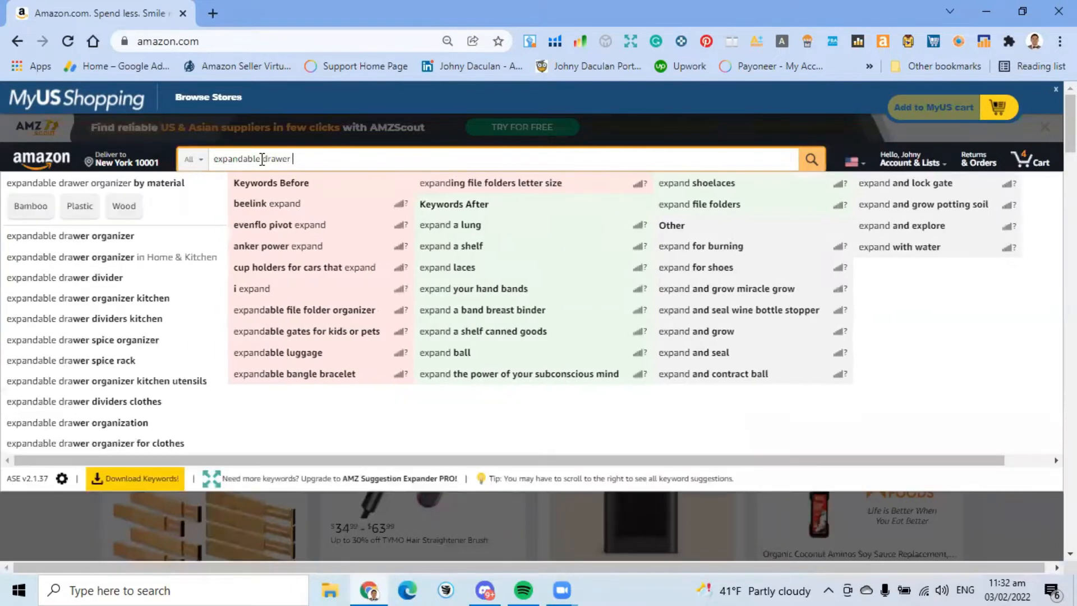
type("divider")
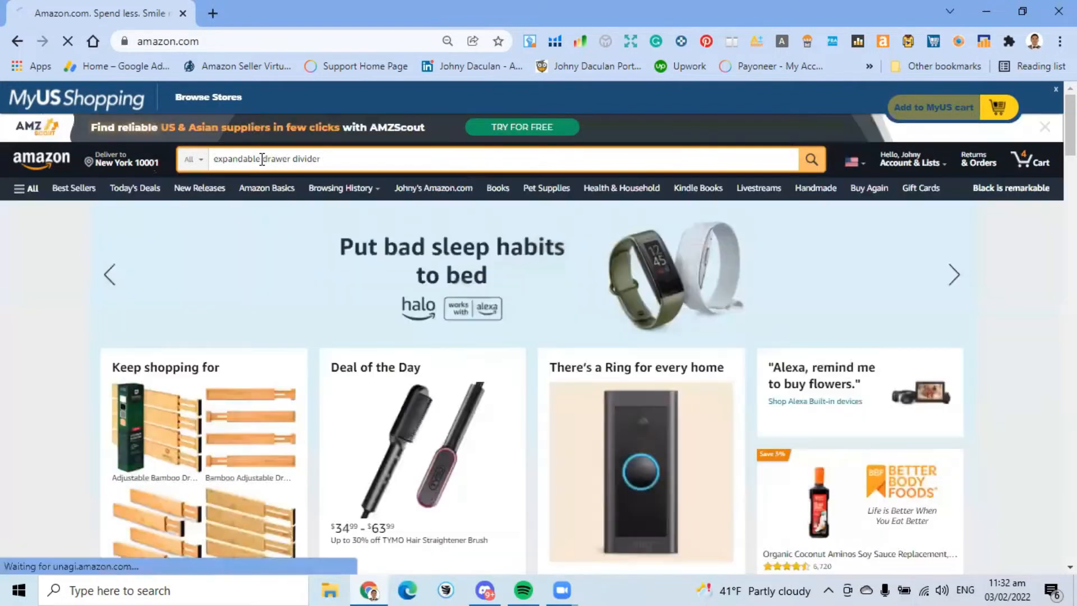
- Submit the search and scroll through the 448 drawer divider results
left_click(812, 158)
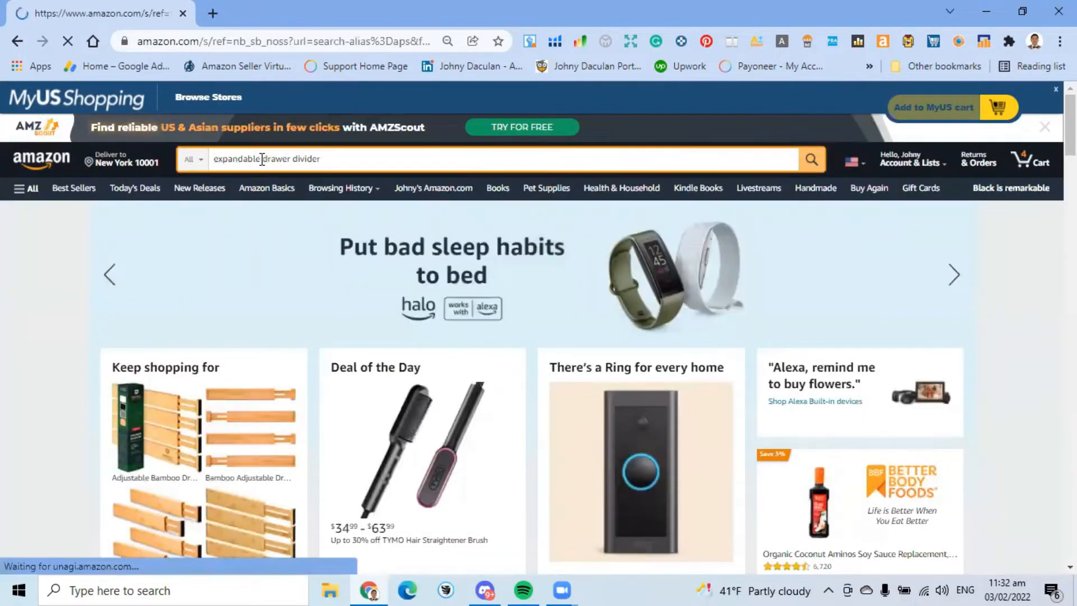
mouse_move(325, 176)
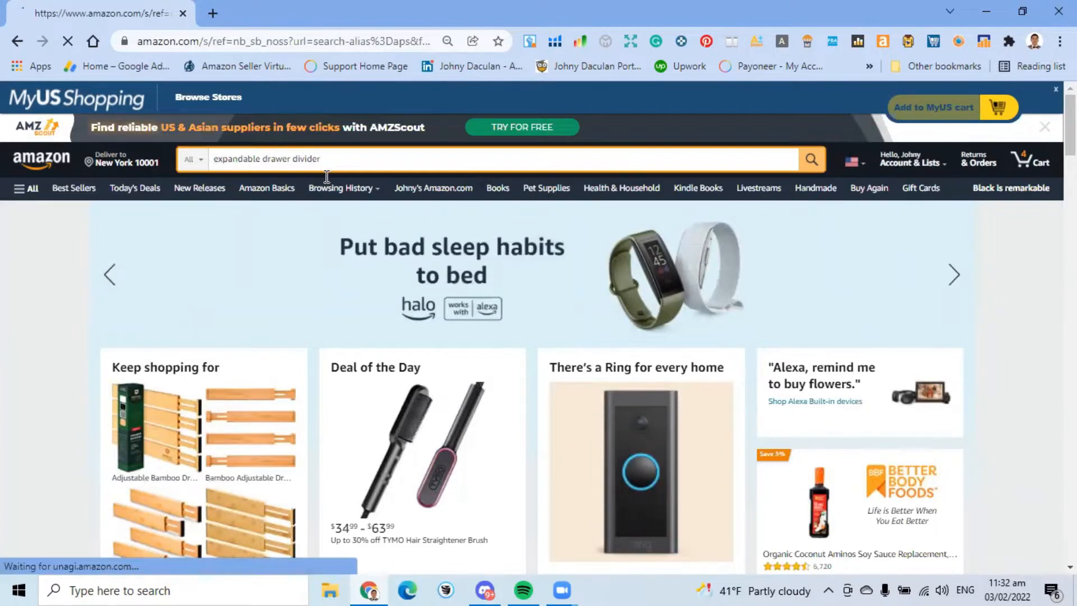
left_click(811, 159)
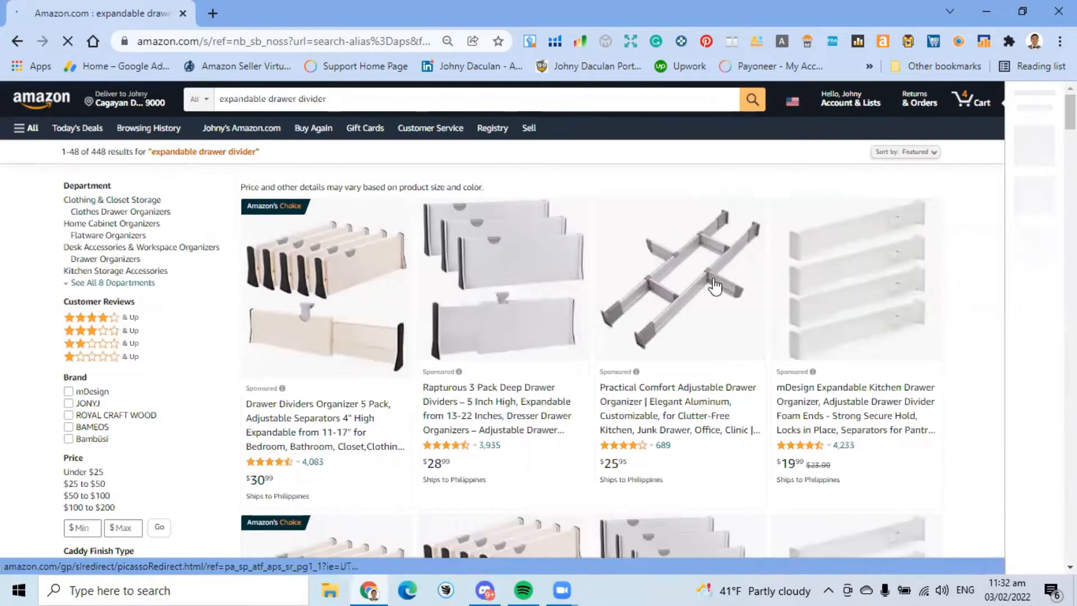
scroll("down", 3)
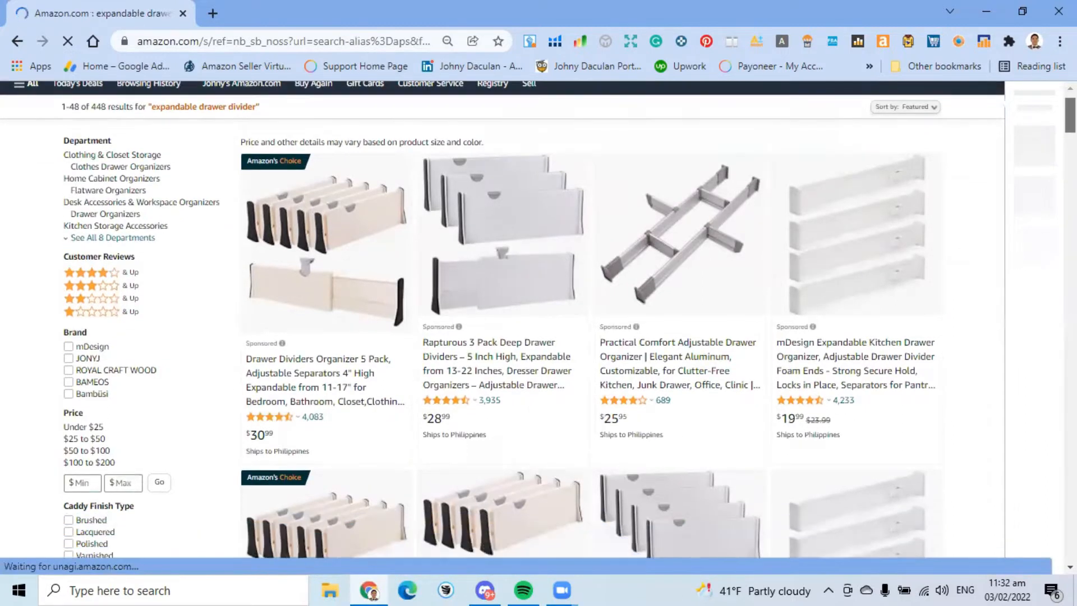
scroll("down", 3)
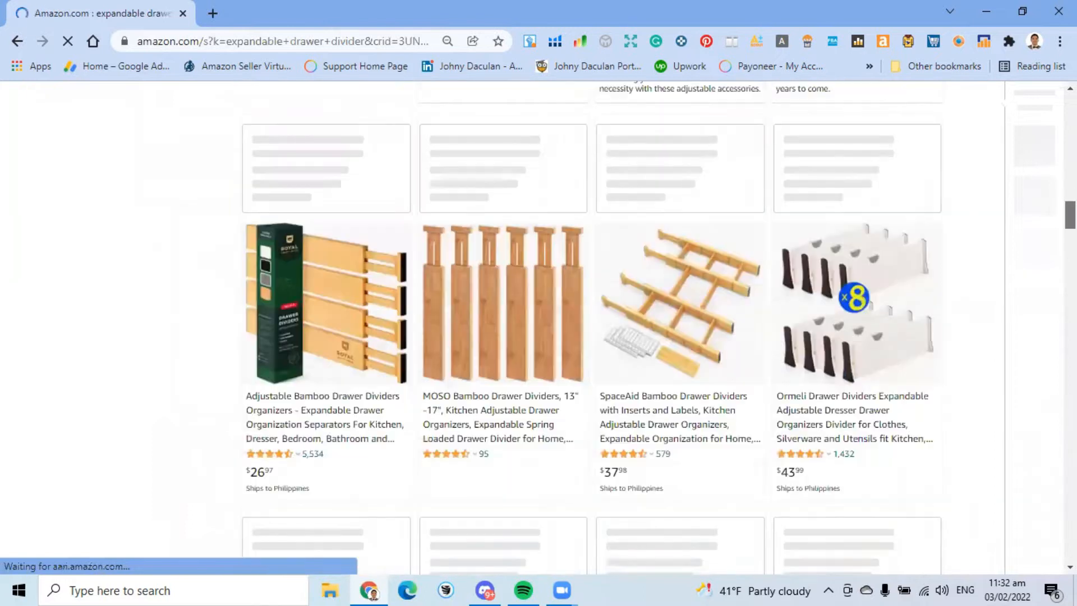
scroll("down", 3)
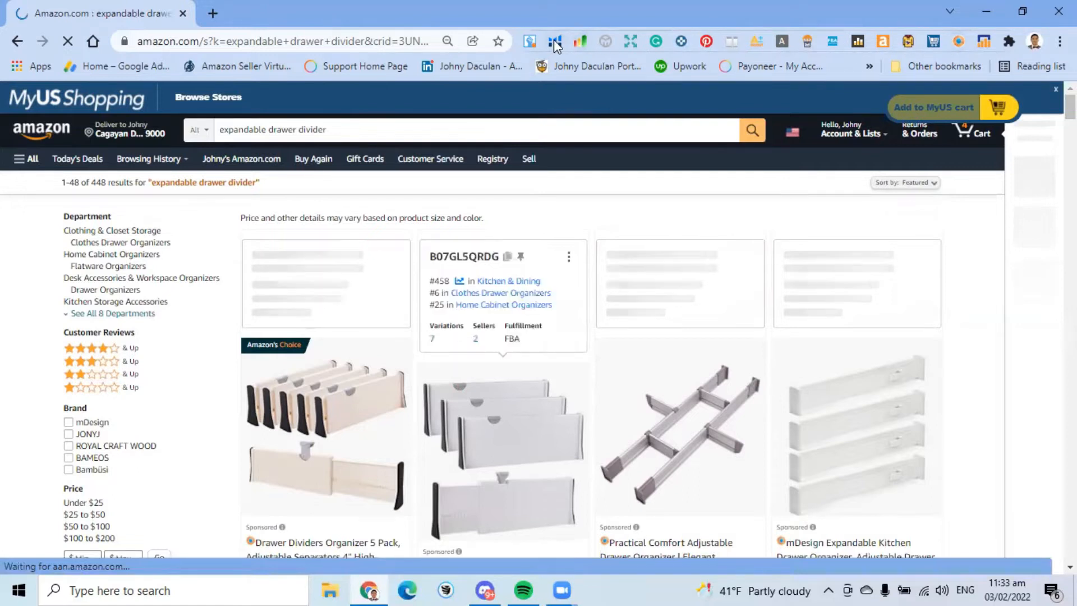
- Open the Helium 10 extension menu from the Chrome toolbar
left_click(554, 41)
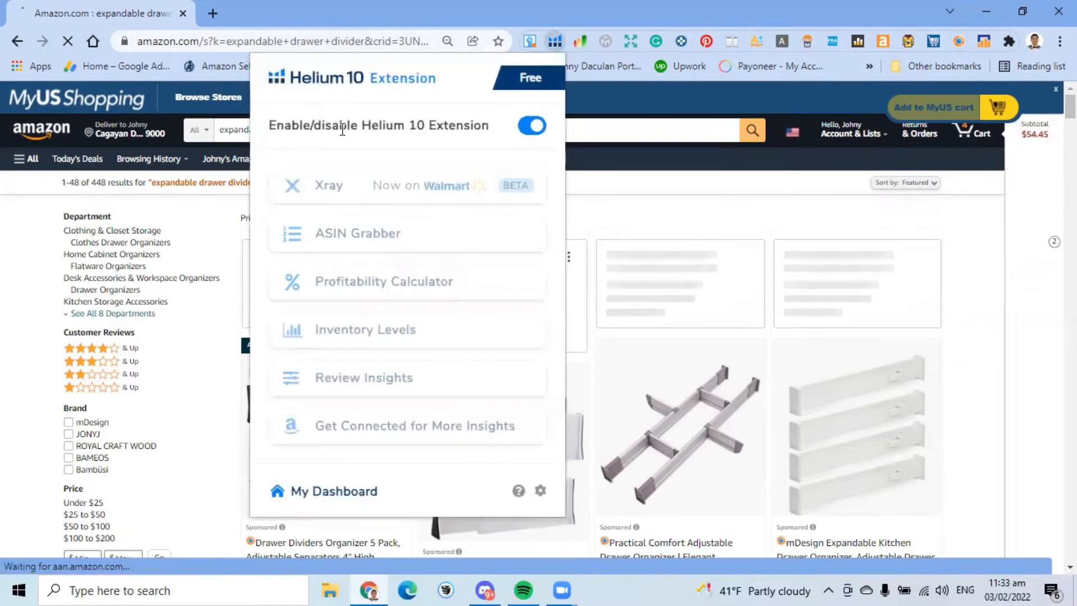
mouse_move(326, 208)
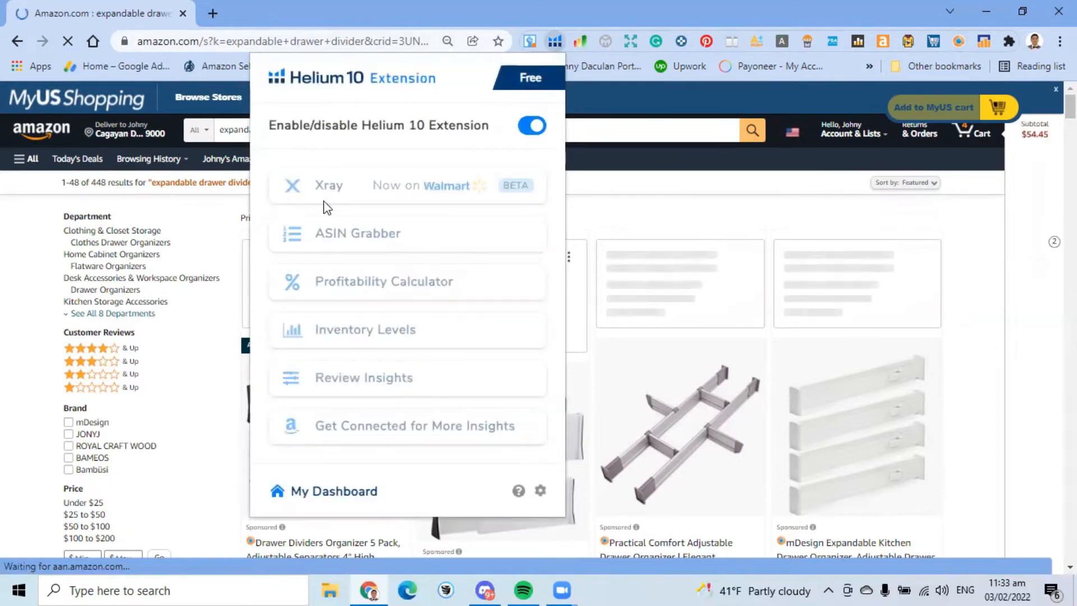
mouse_move(365, 165)
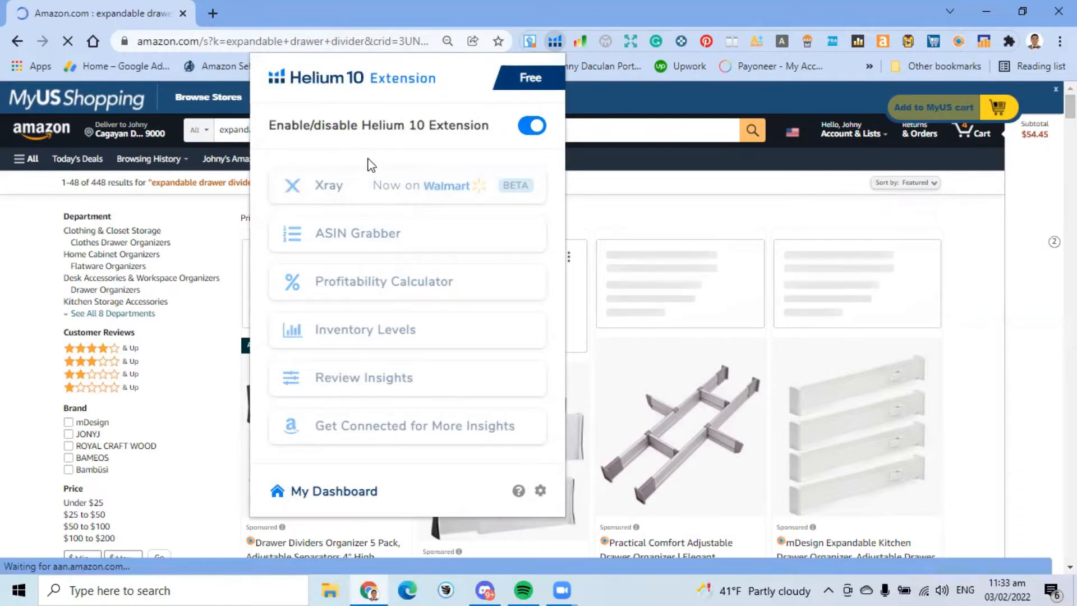
mouse_move(398, 151)
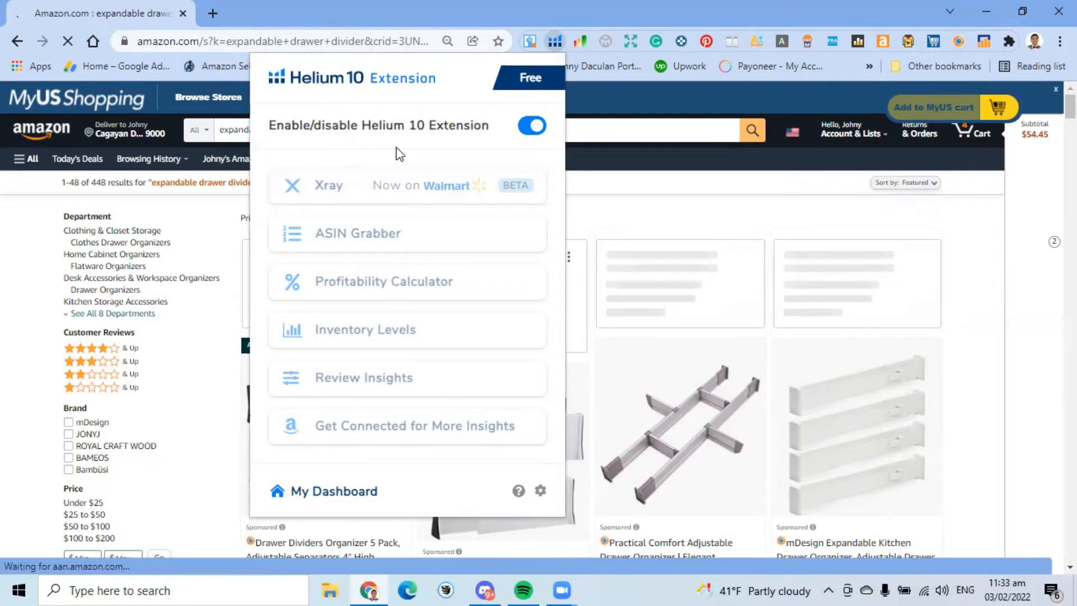
mouse_move(320, 186)
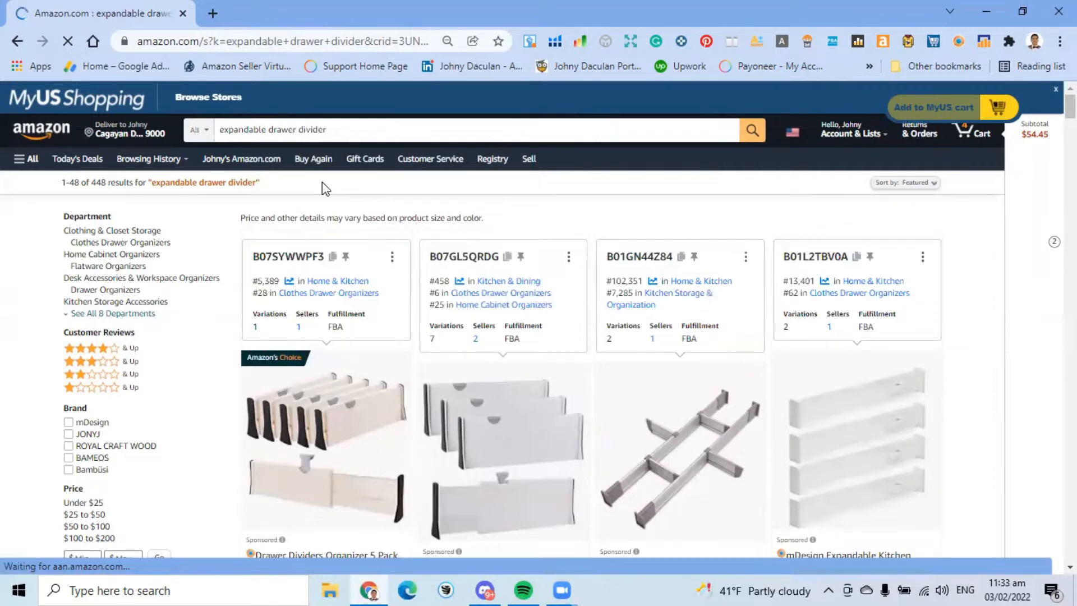
mouse_move(588, 205)
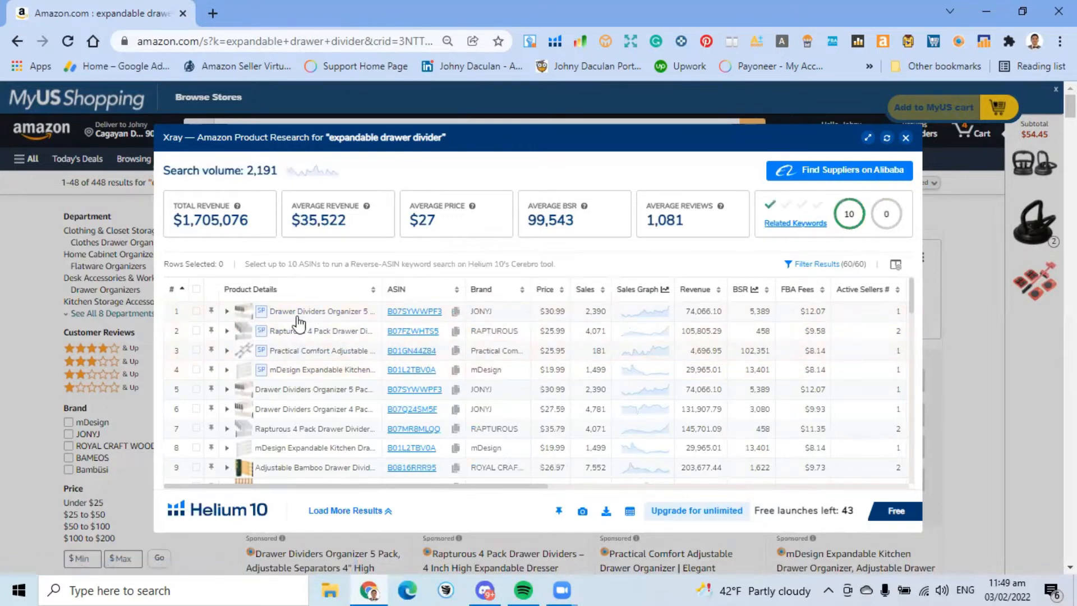
mouse_move(804, 250)
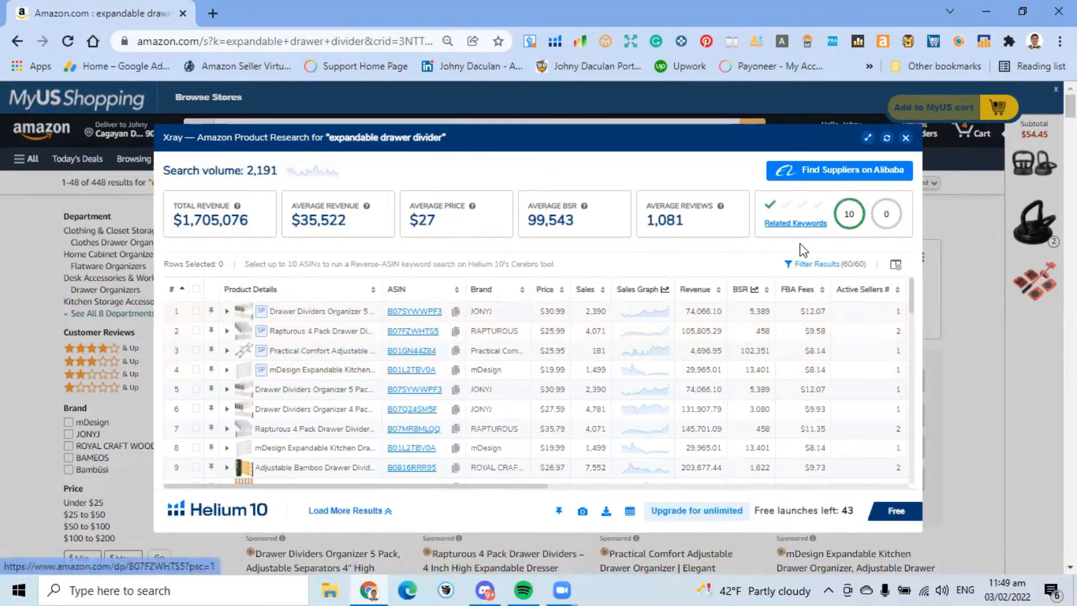
- Filter Xray results to hide sponsored products, leaving 48 of 60
left_click(817, 263)
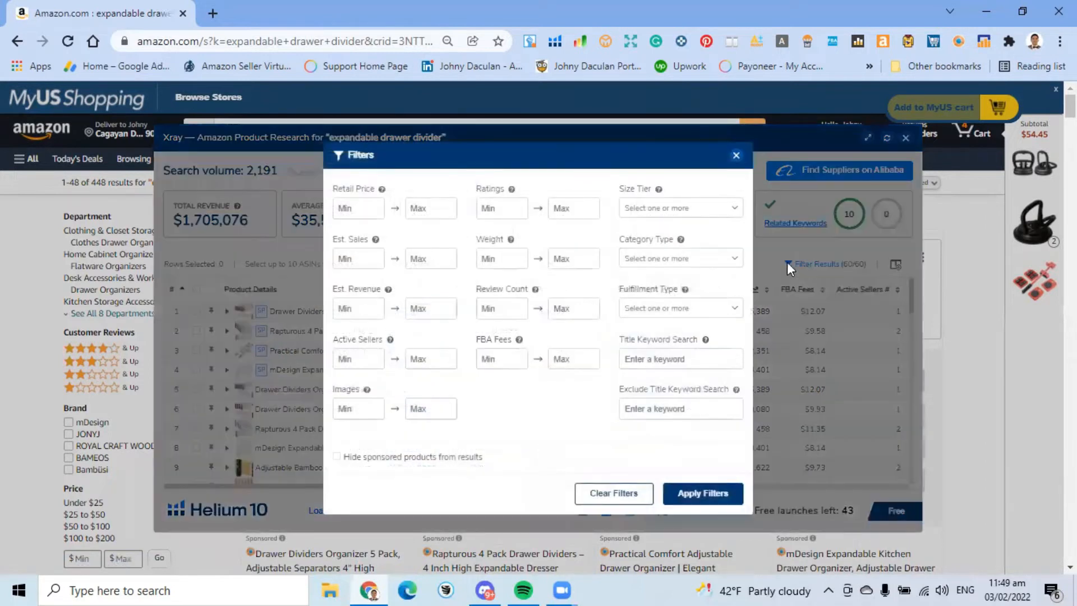
left_click(337, 457)
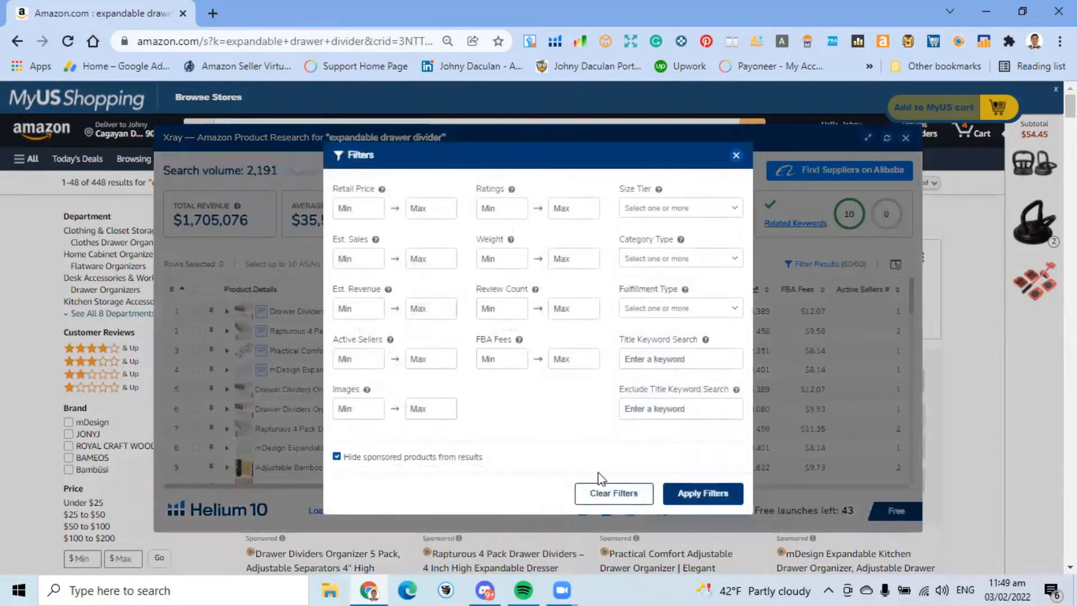
left_click(702, 493)
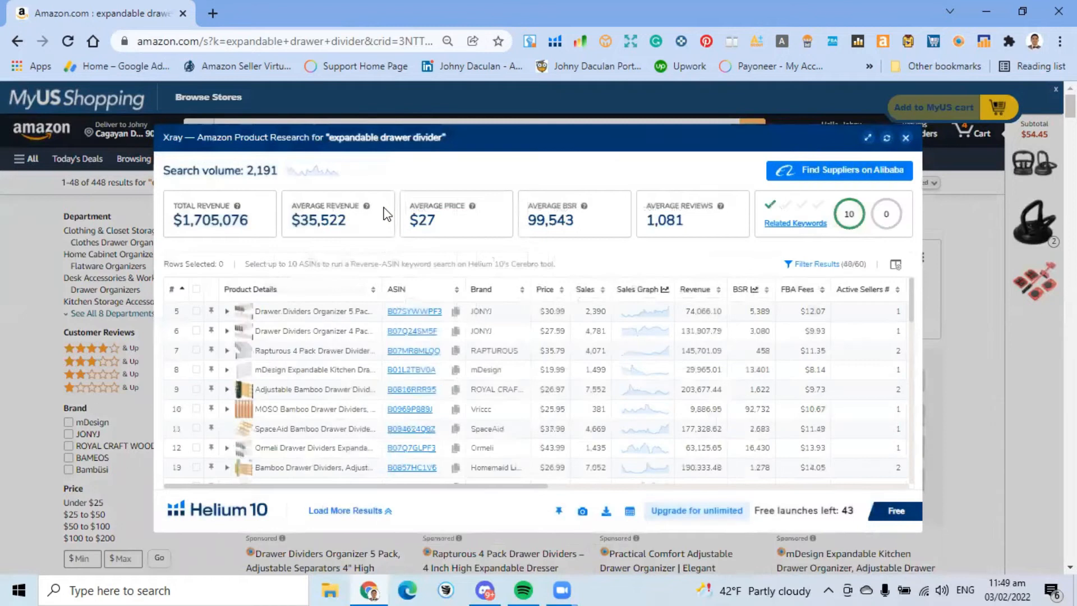
mouse_move(484, 448)
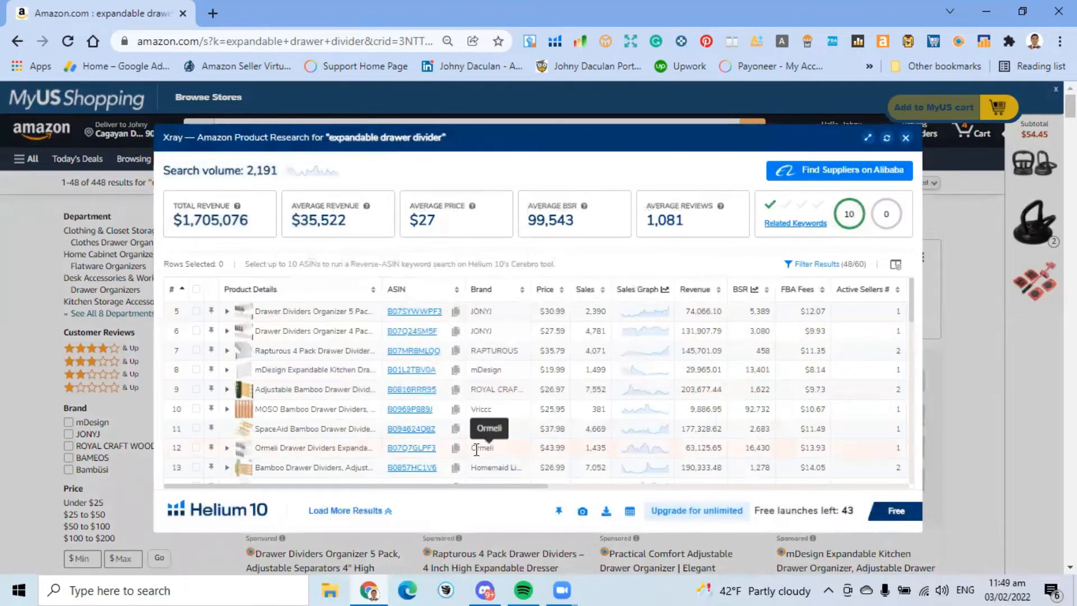
mouse_move(612, 356)
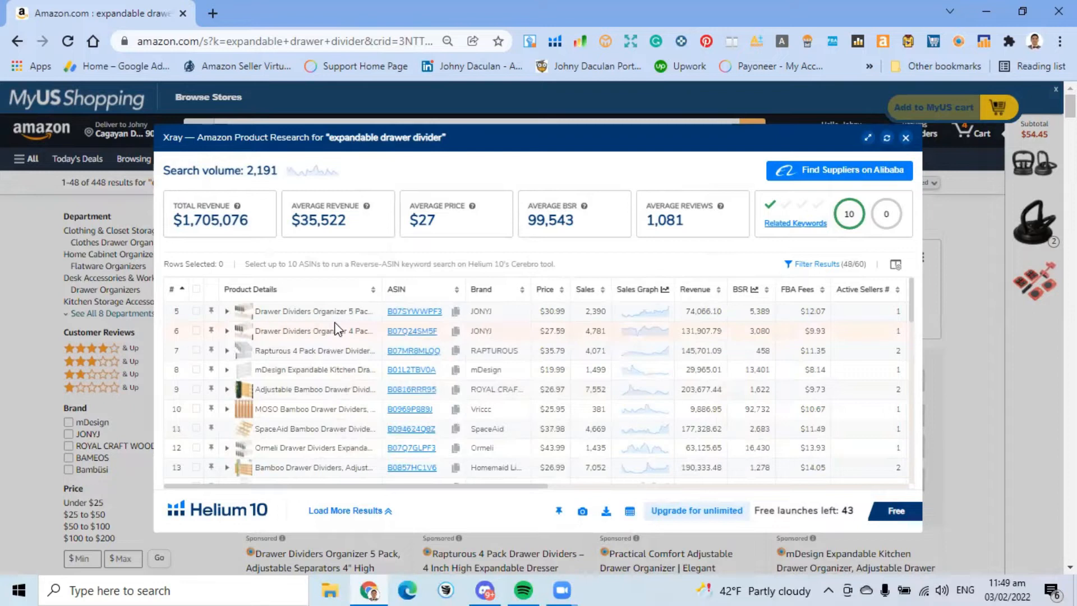
mouse_move(557, 330)
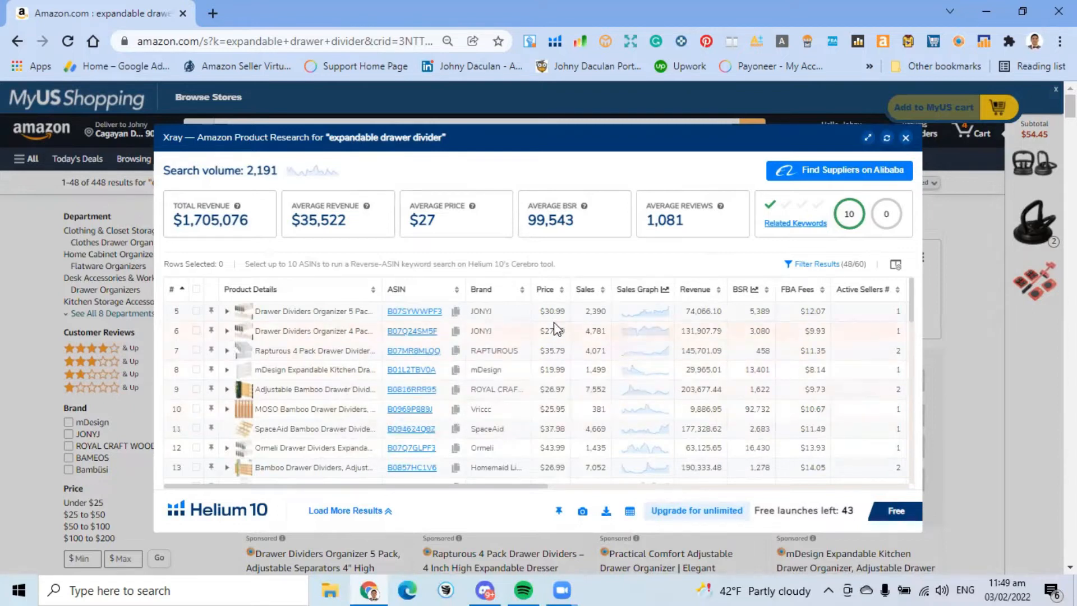
- Sort Xray products by price descending, topped by the $46.98 SpaceAid divider
left_click(545, 288)
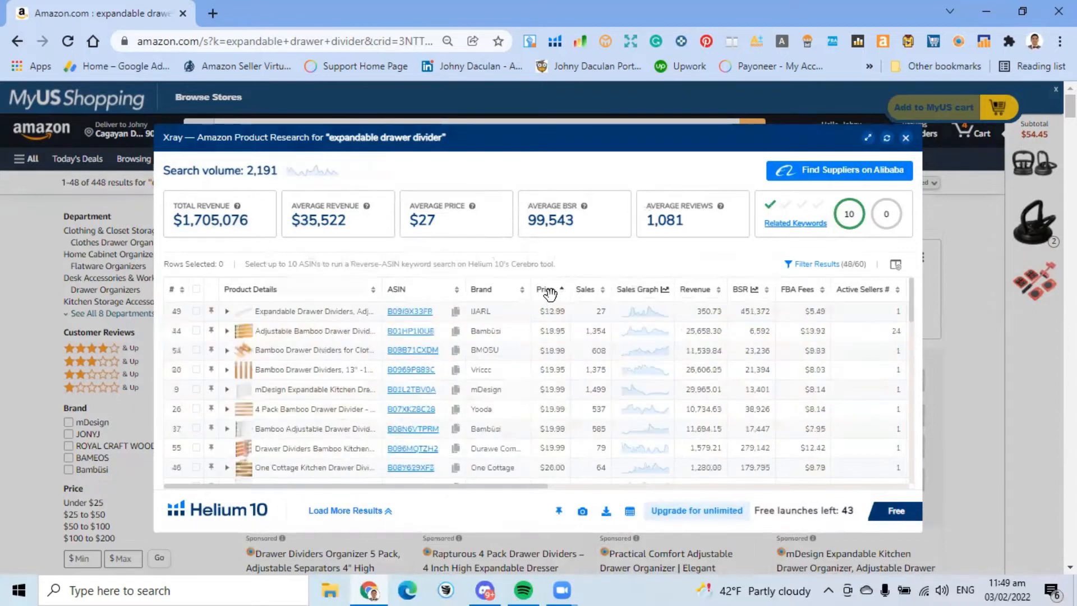
left_click(546, 289)
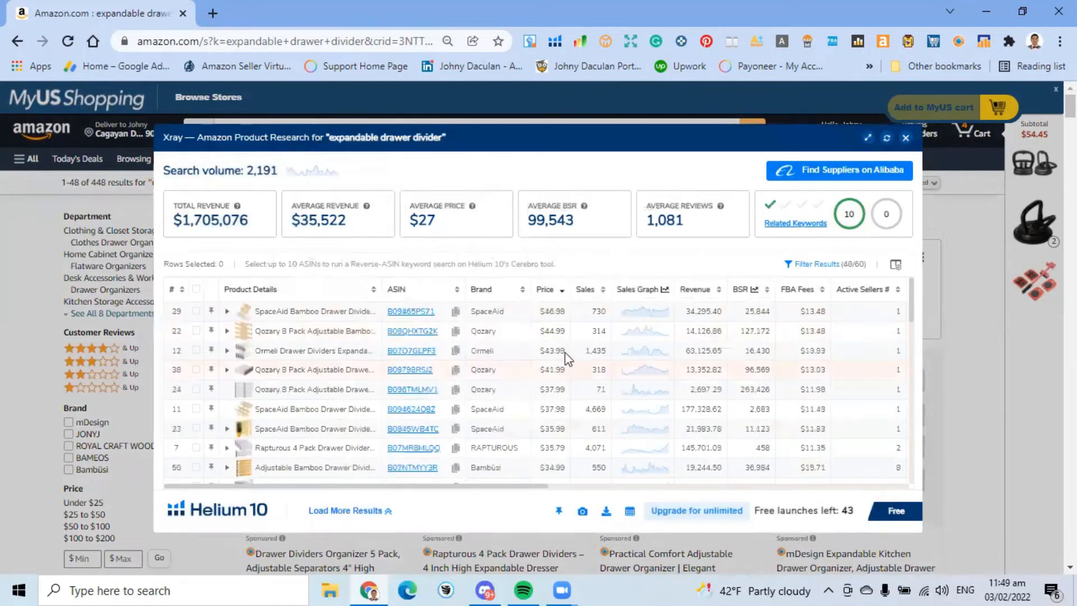
mouse_move(573, 382)
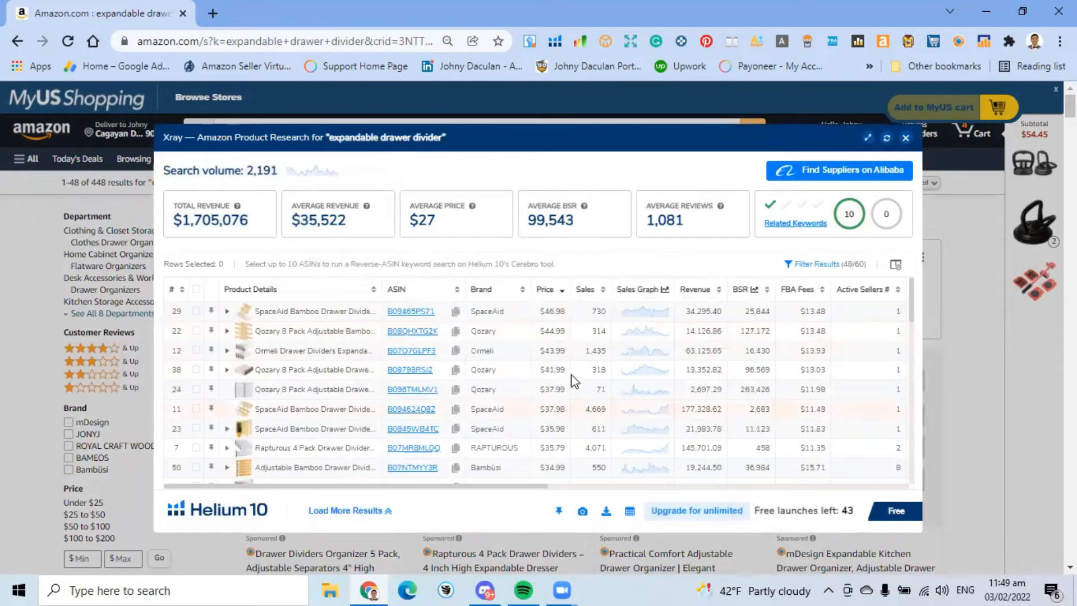
left_click(550, 289)
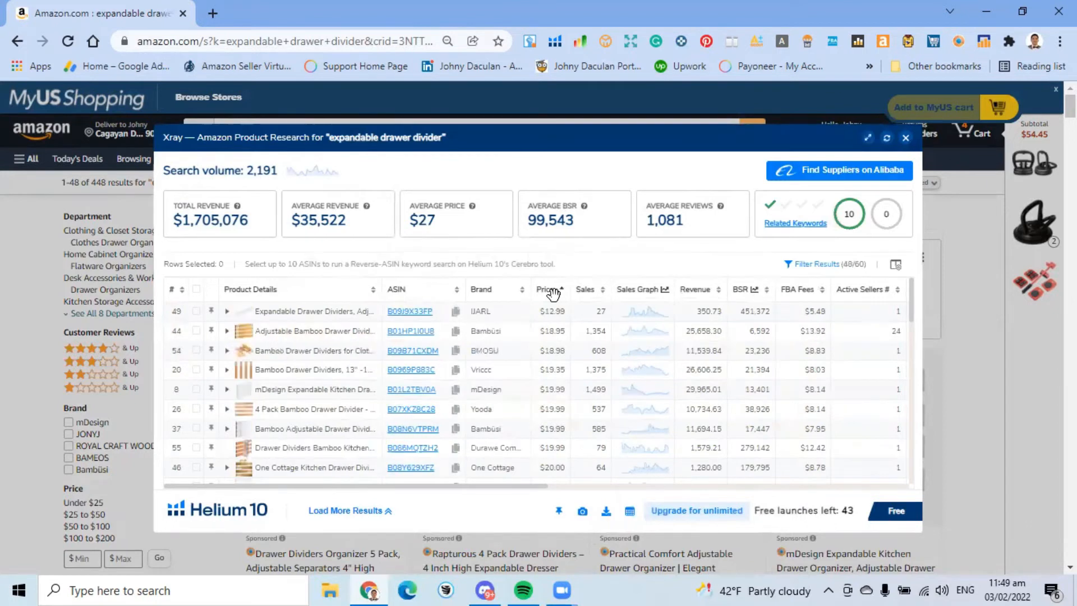
left_click(550, 288)
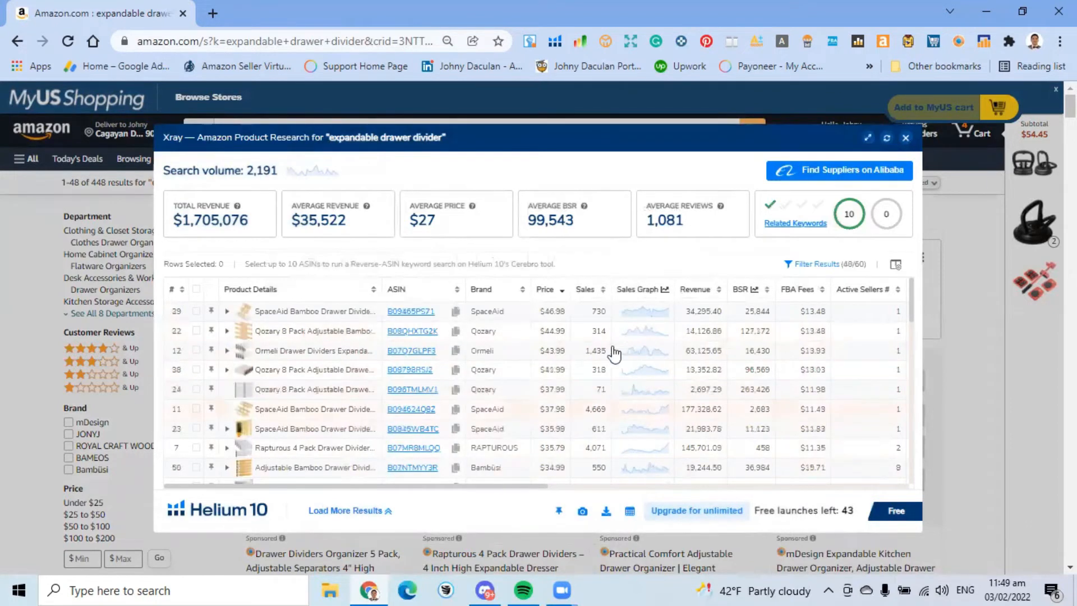
mouse_move(581, 292)
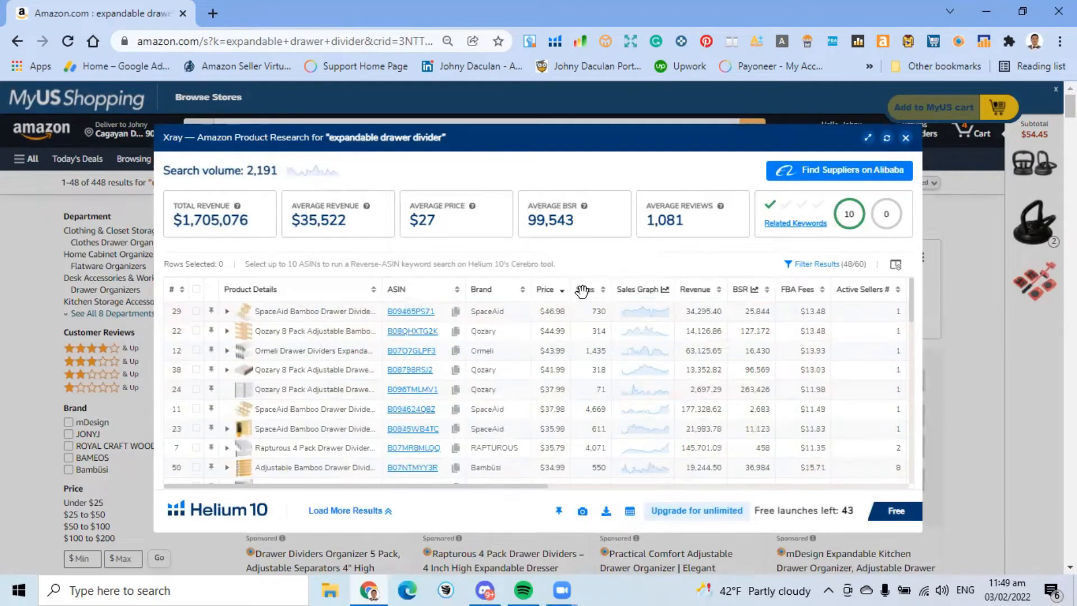
- Sort the table by the Sales column and scroll right across the columns
left_click(585, 289)
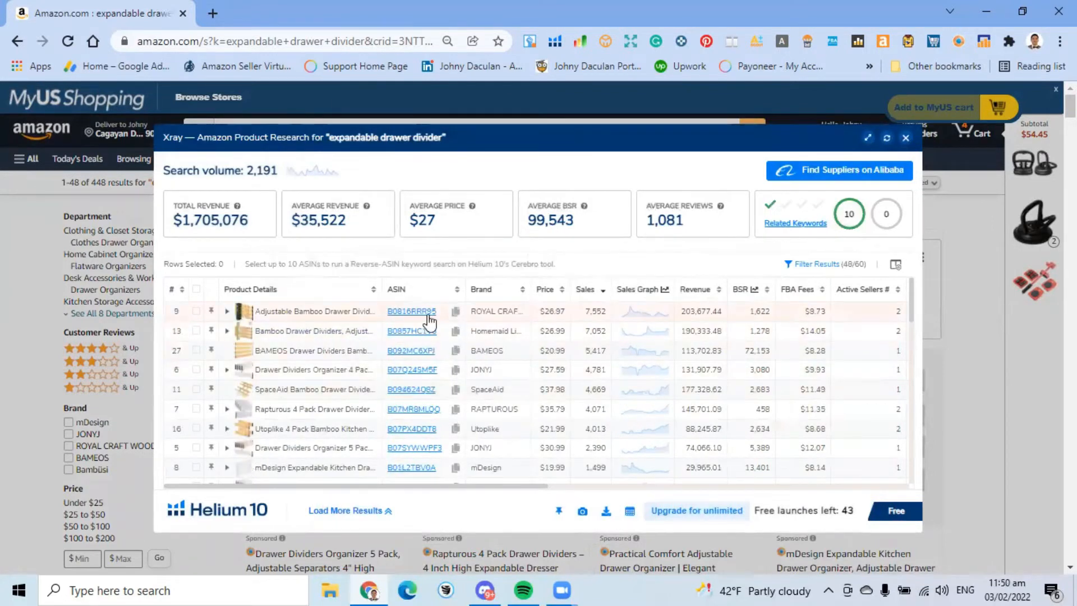
mouse_move(411, 312)
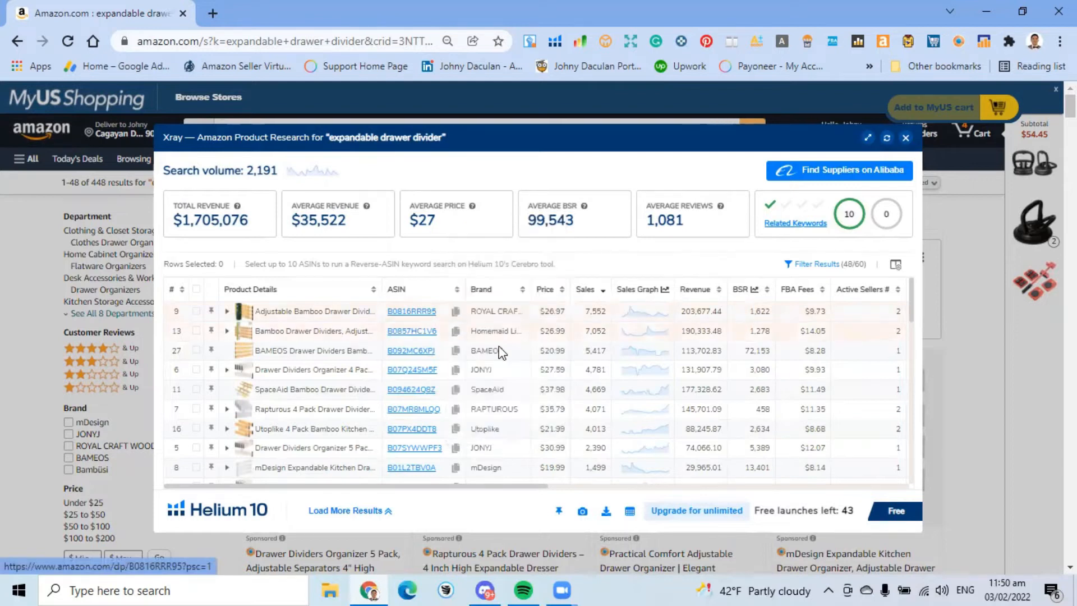
mouse_move(484, 392)
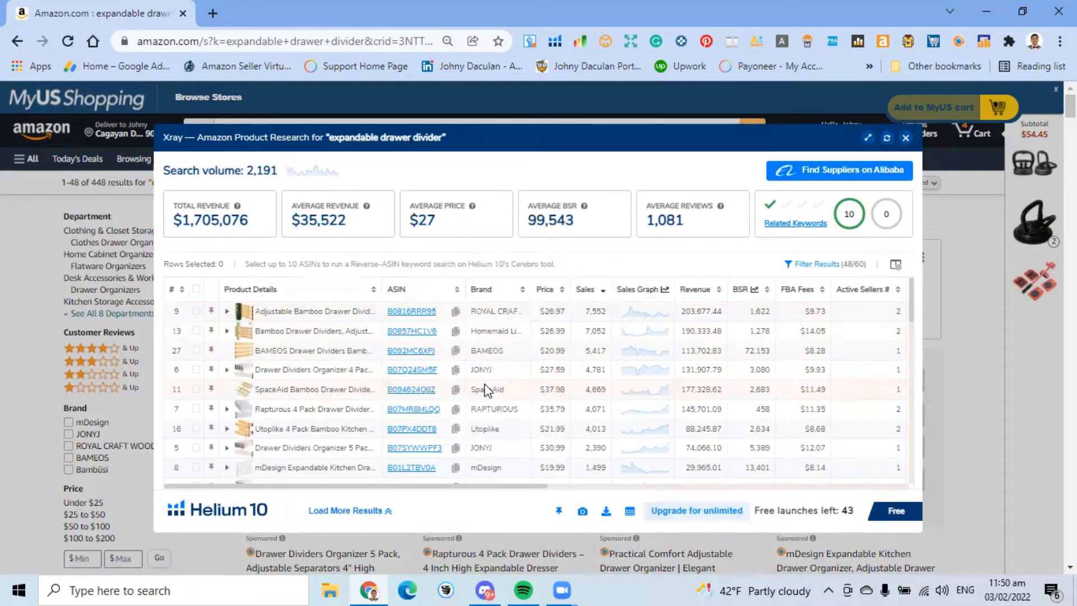
mouse_move(477, 423)
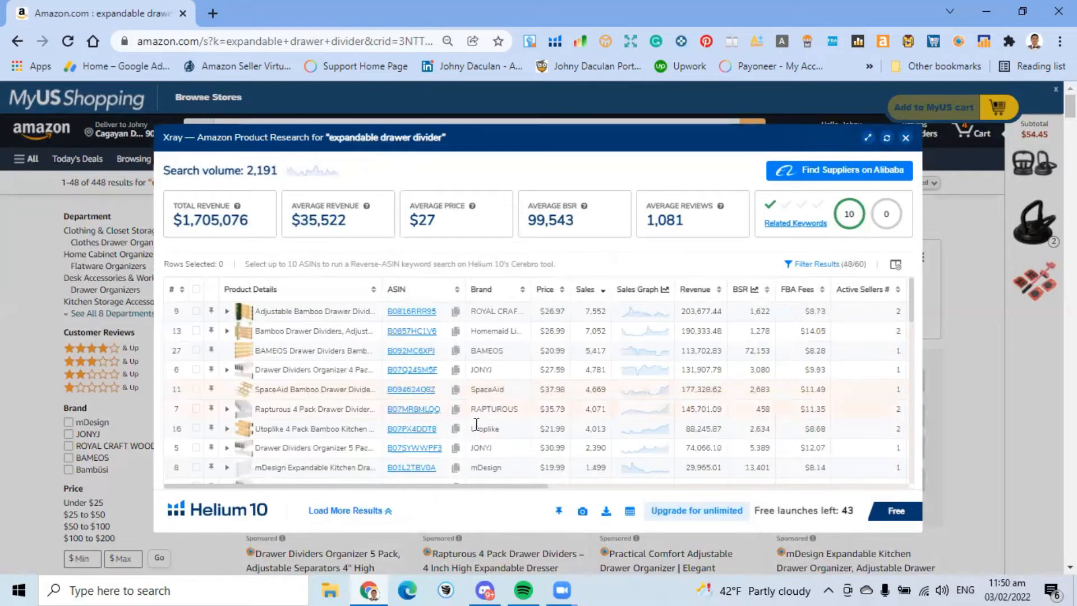
mouse_move(564, 426)
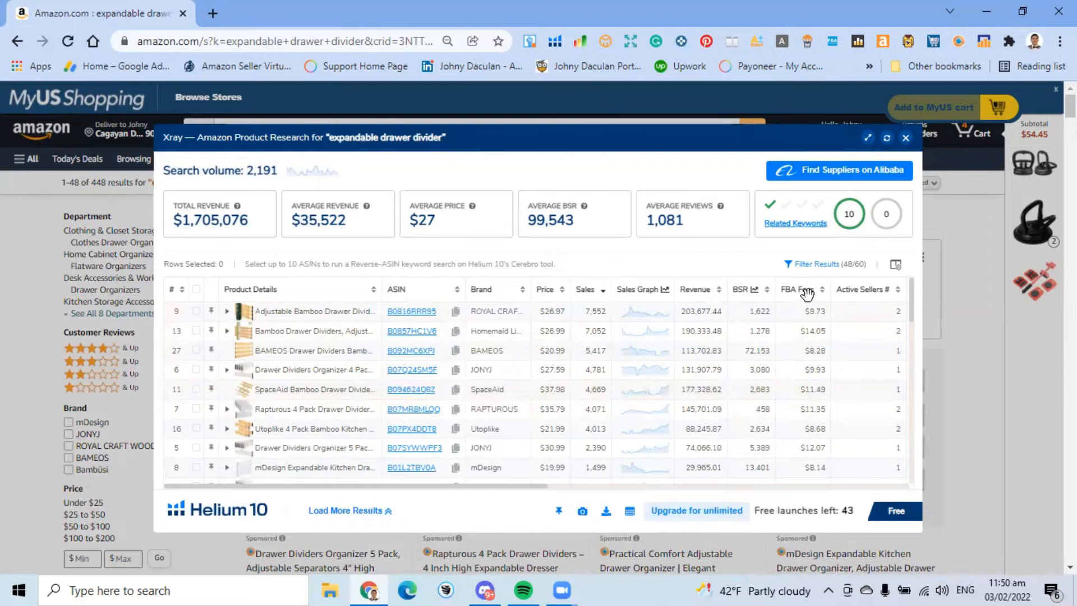
mouse_move(708, 292)
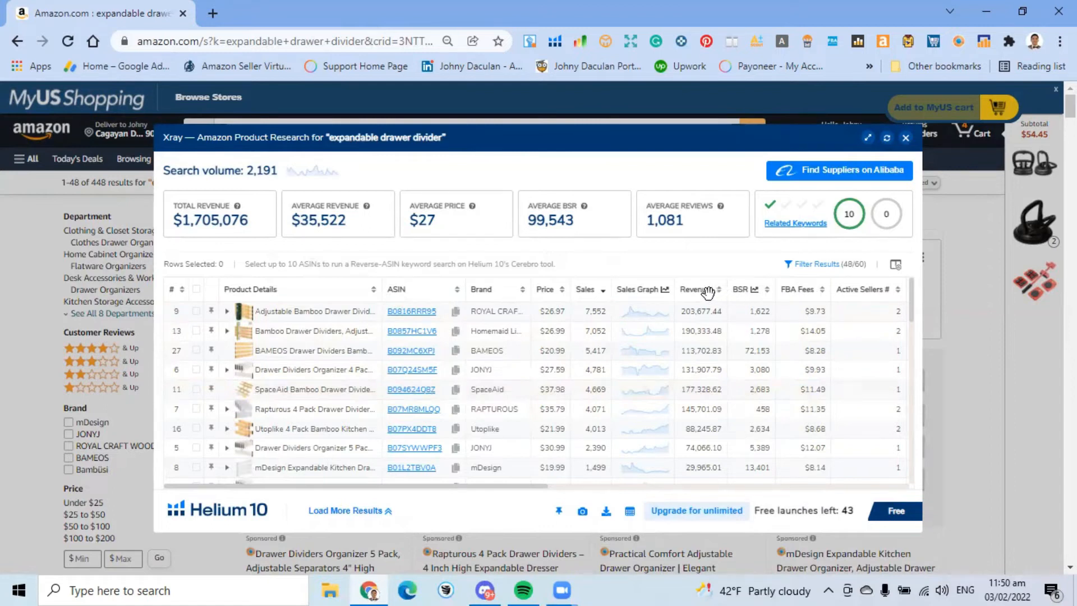
mouse_move(688, 295)
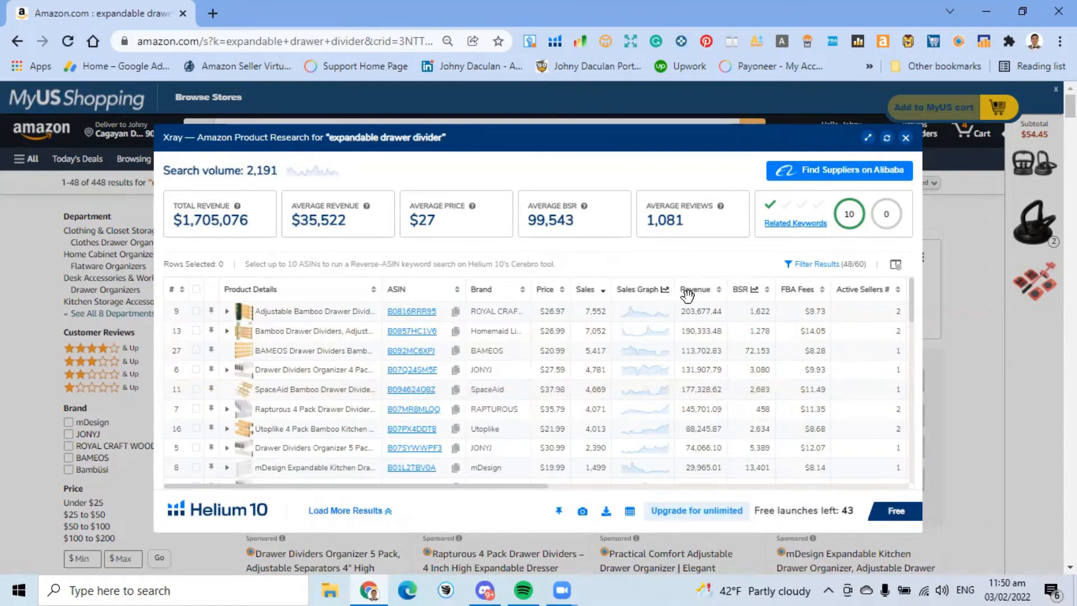
mouse_move(526, 495)
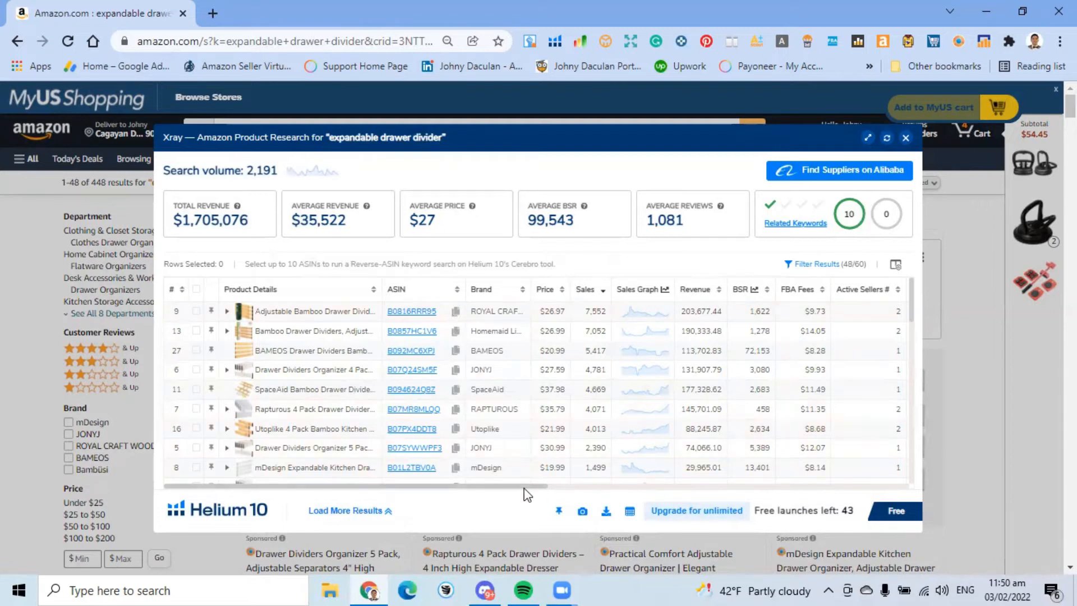
scroll("right", 3)
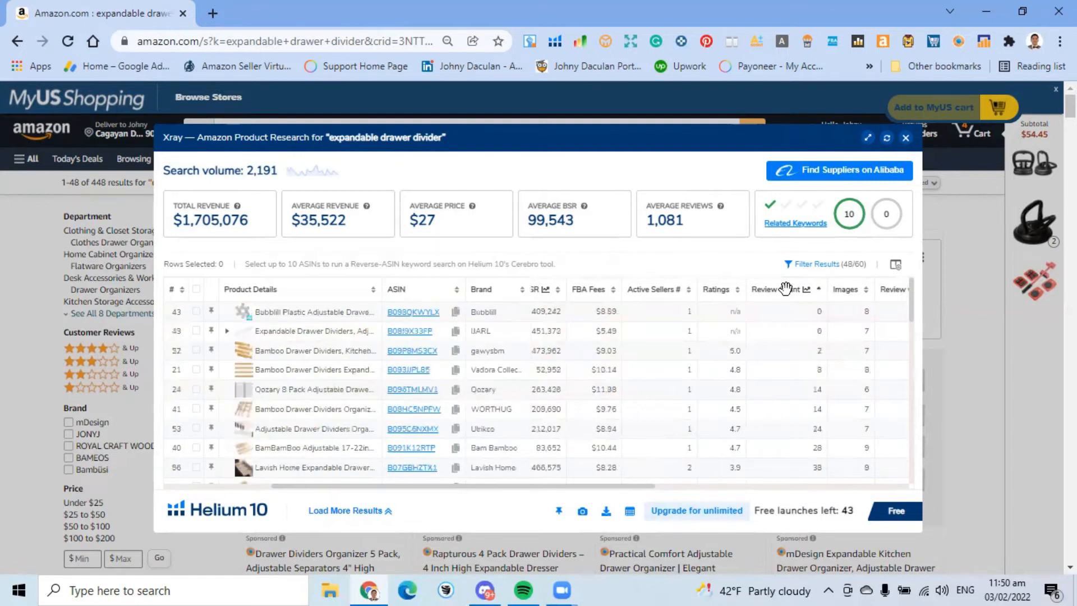
- Sort by review count descending and select Utoplike's 6,435-review listing
left_click(783, 289)
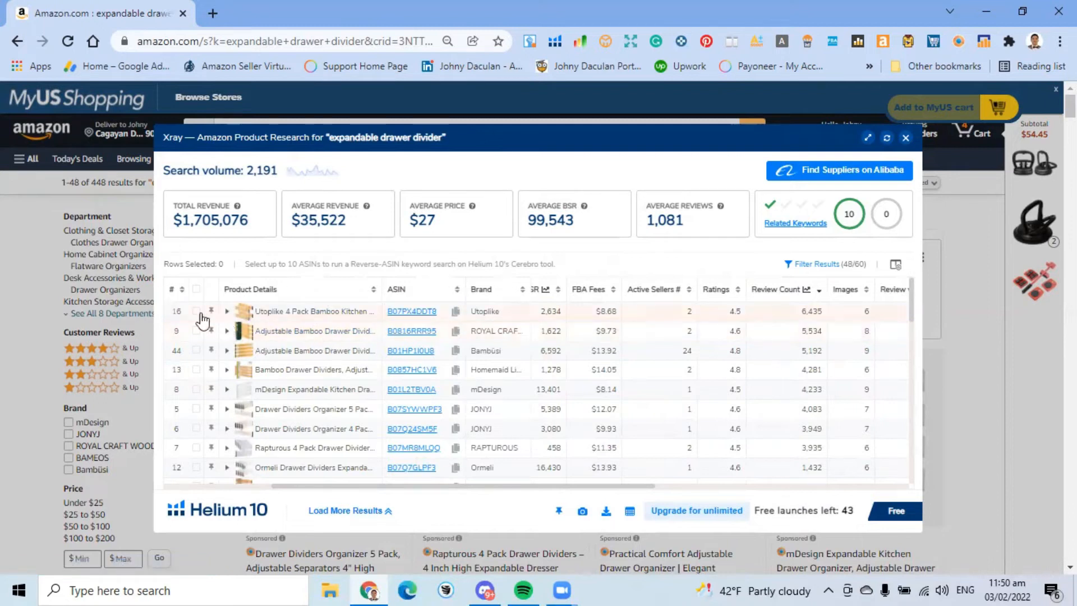
left_click(196, 312)
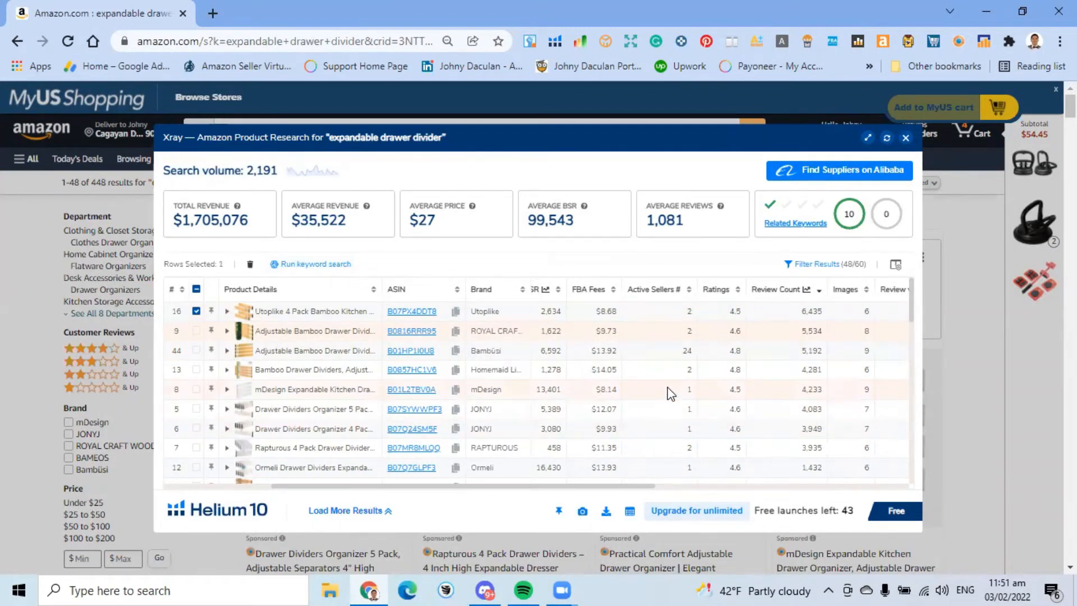
mouse_move(292, 268)
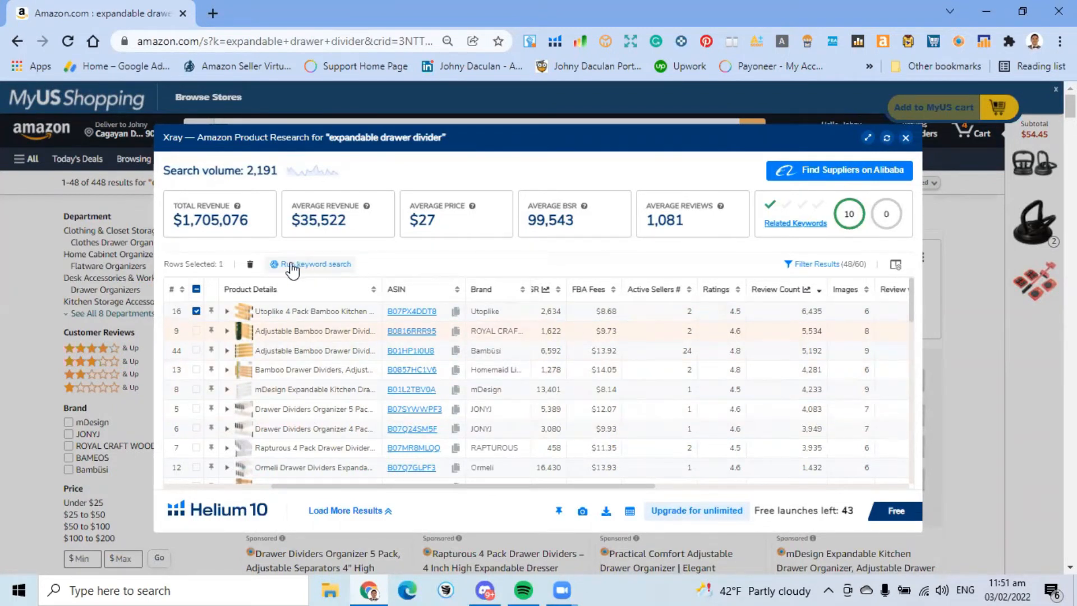
- Run a Cerebro keyword search for ASIN B07PX4DDT8, showing 5,426 keywords
left_click(315, 264)
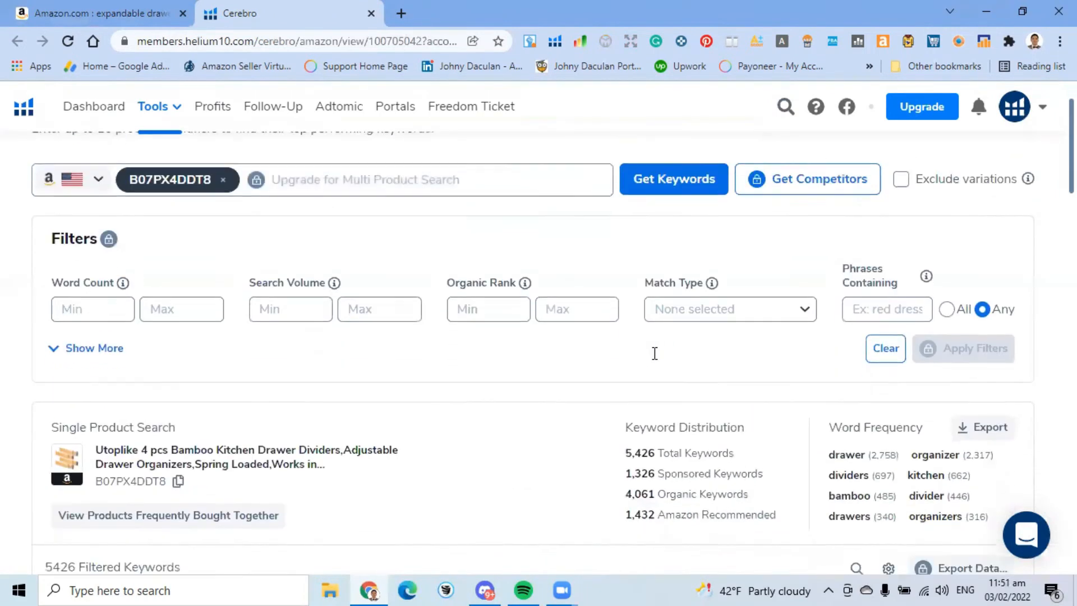
scroll("up", 3)
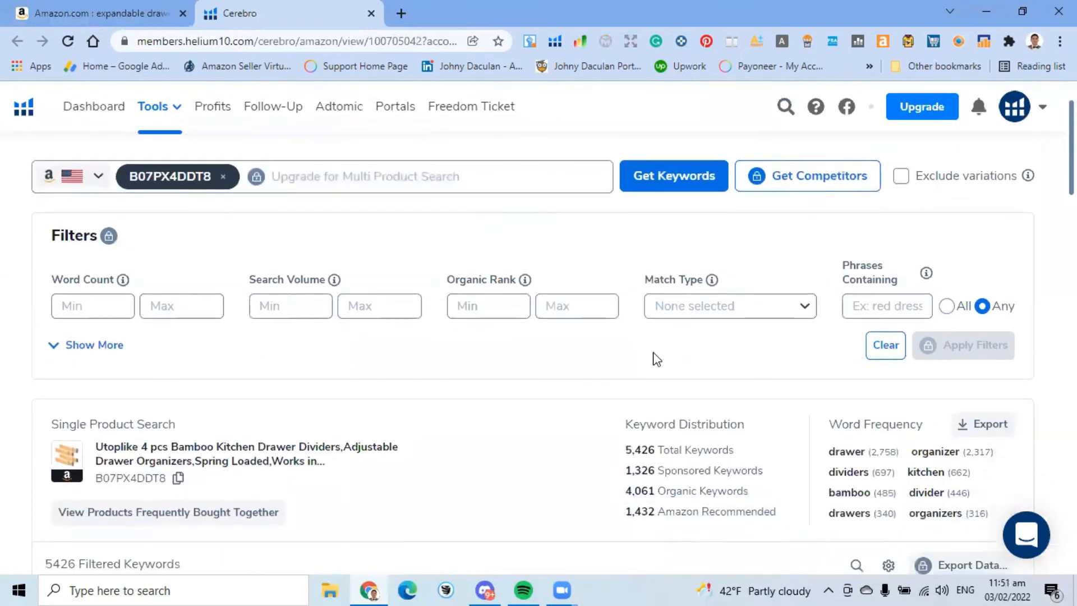
scroll("down", 3)
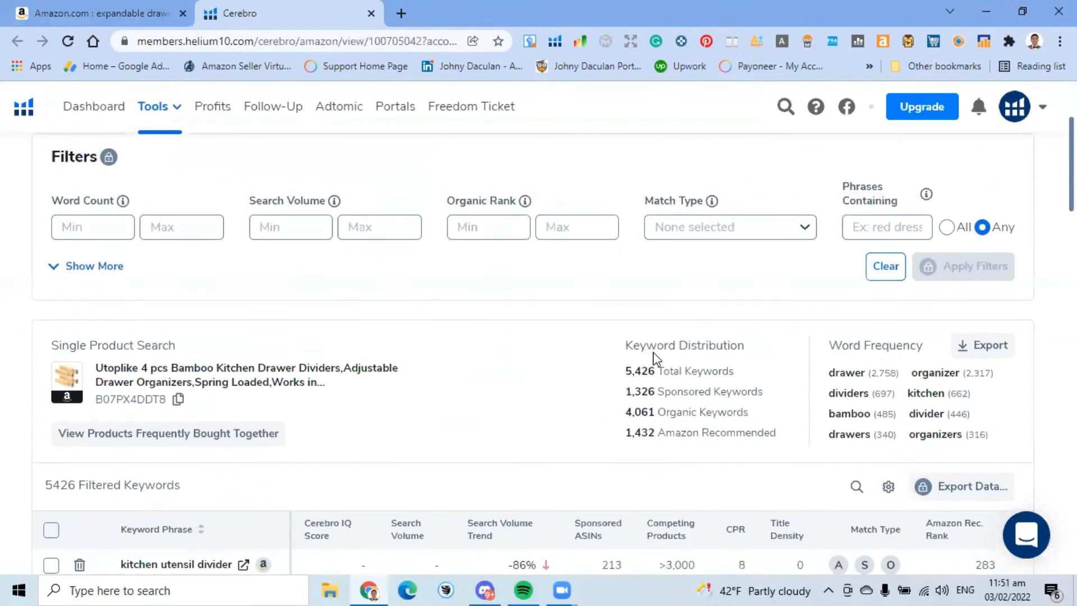
scroll("down", 3)
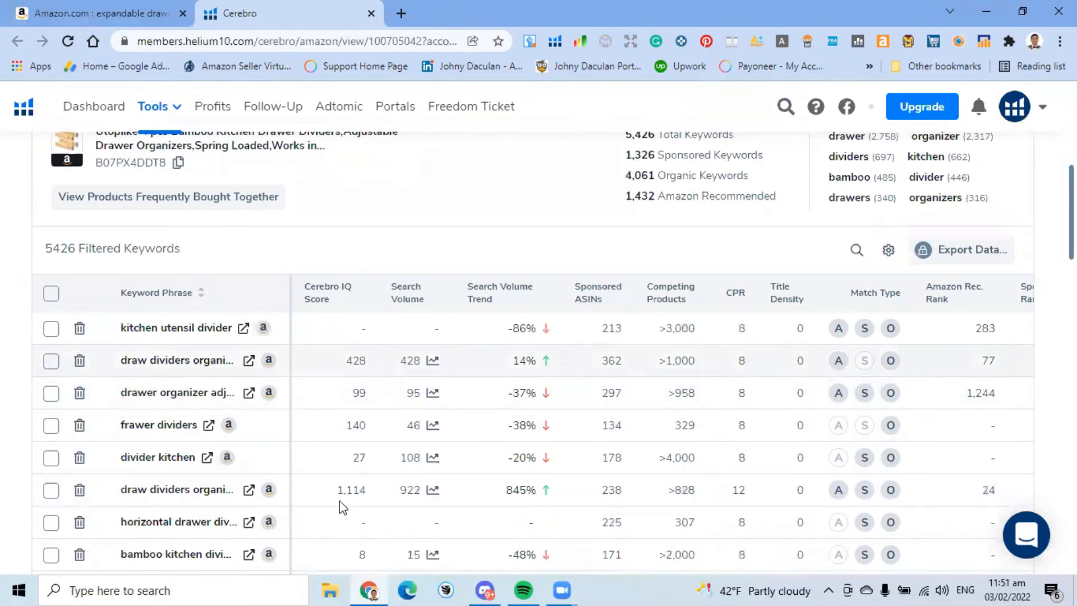
scroll("down", 3)
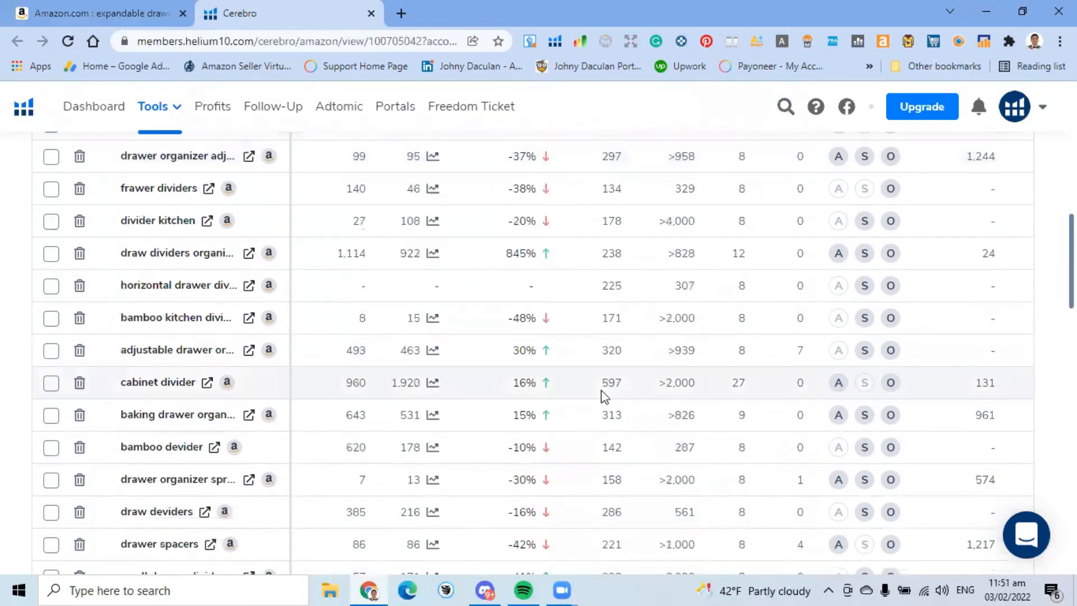
scroll("down", 3)
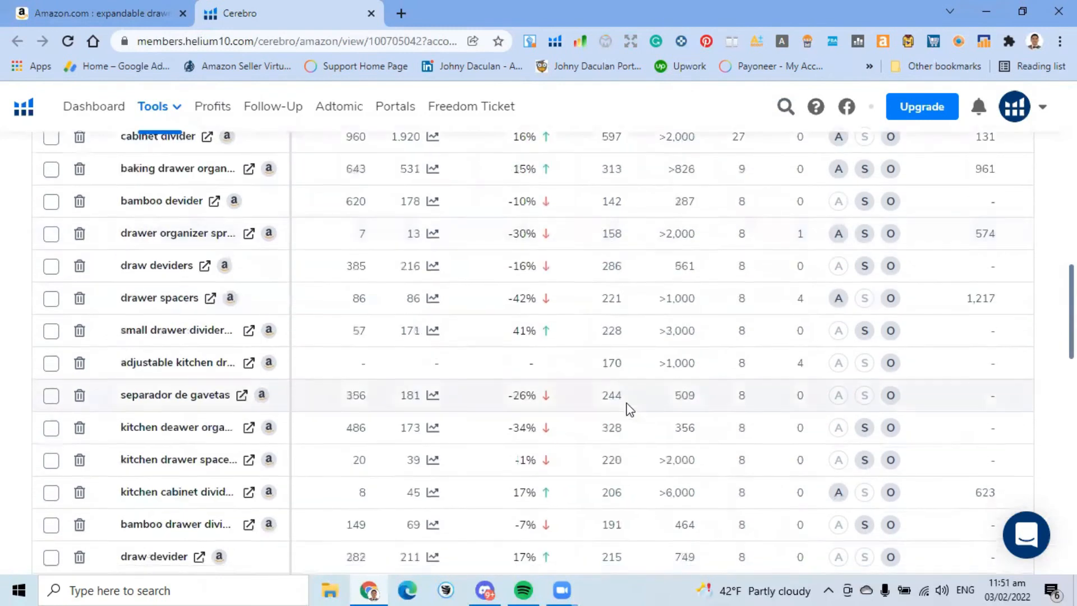
scroll("down", 3)
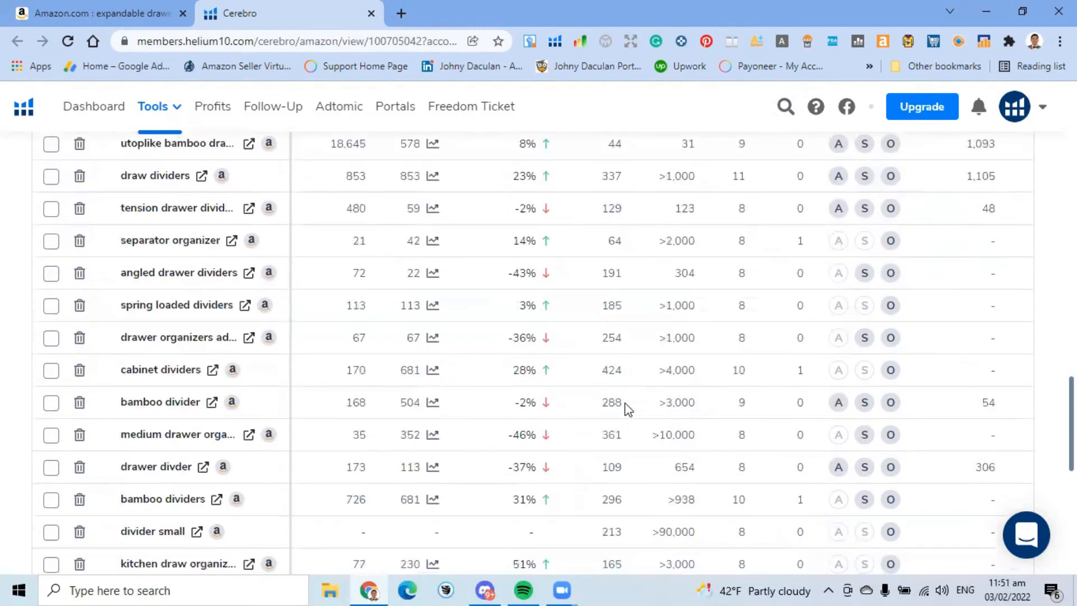
scroll("up", 3)
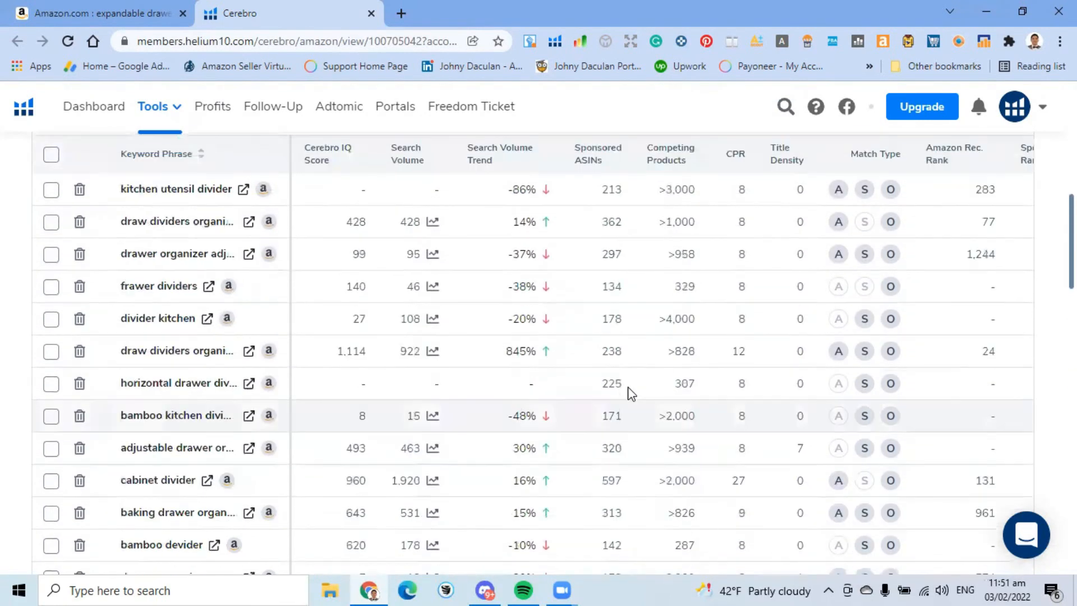
scroll("up", 3)
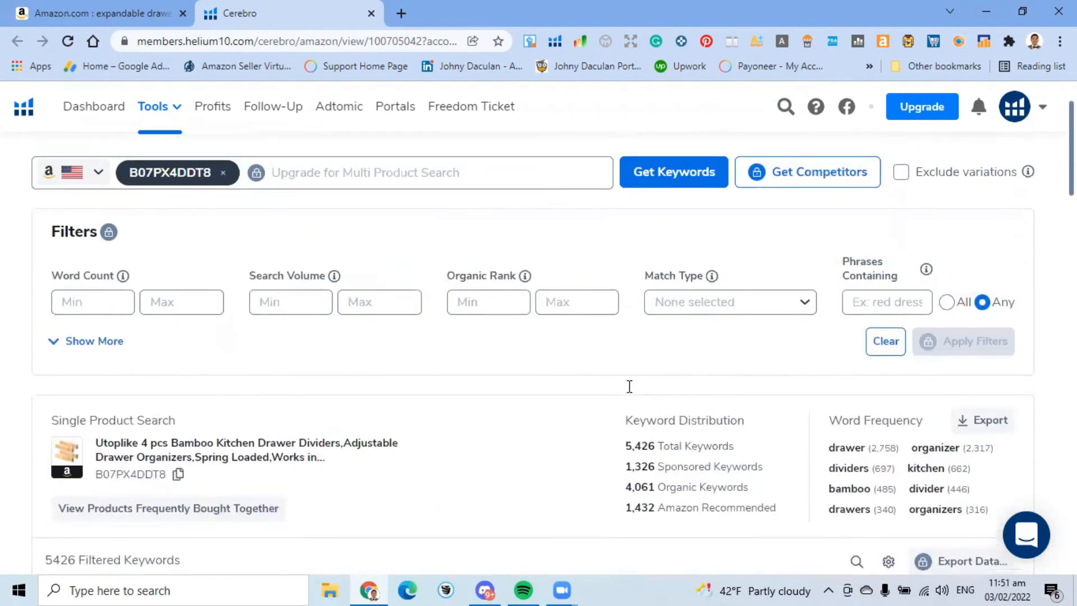
scroll("up", 3)
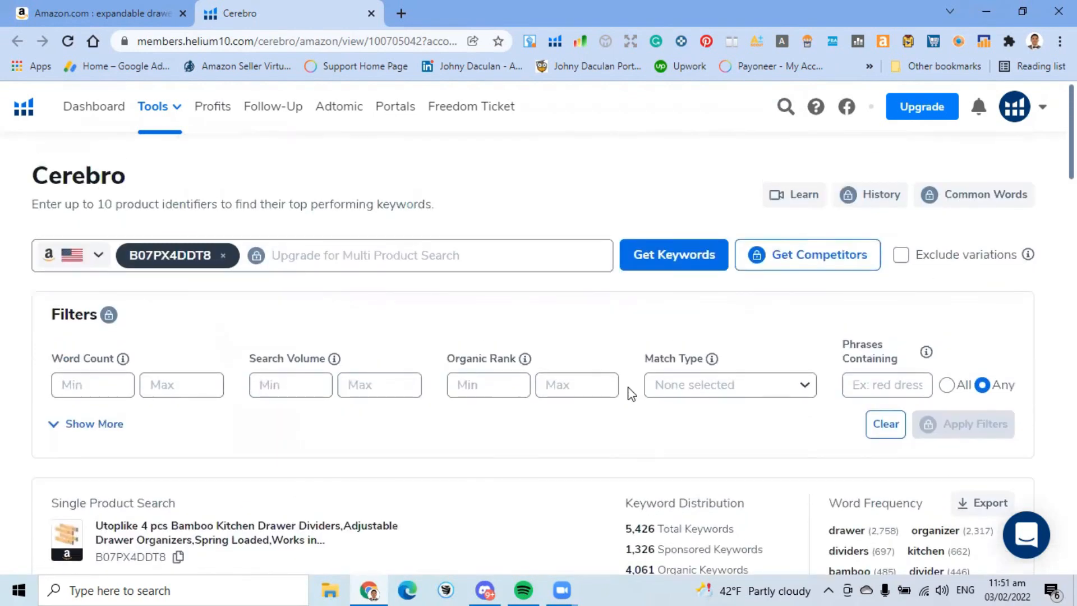
- Expand Show More to reveal Cerebro IQ Score, Title Density and Sponsored Rank filters
left_click(92, 385)
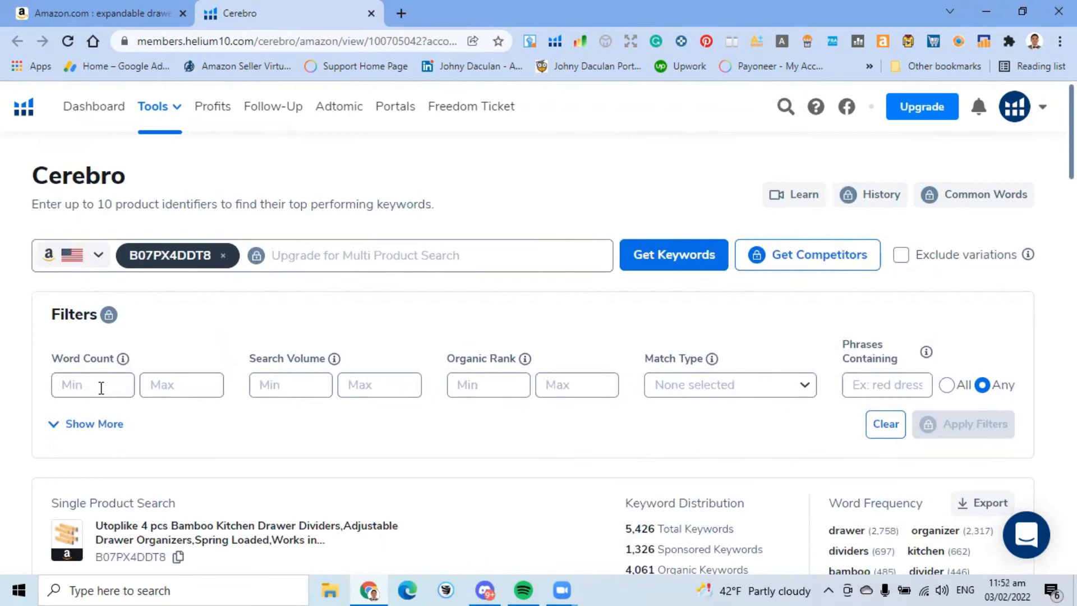
left_click(92, 385)
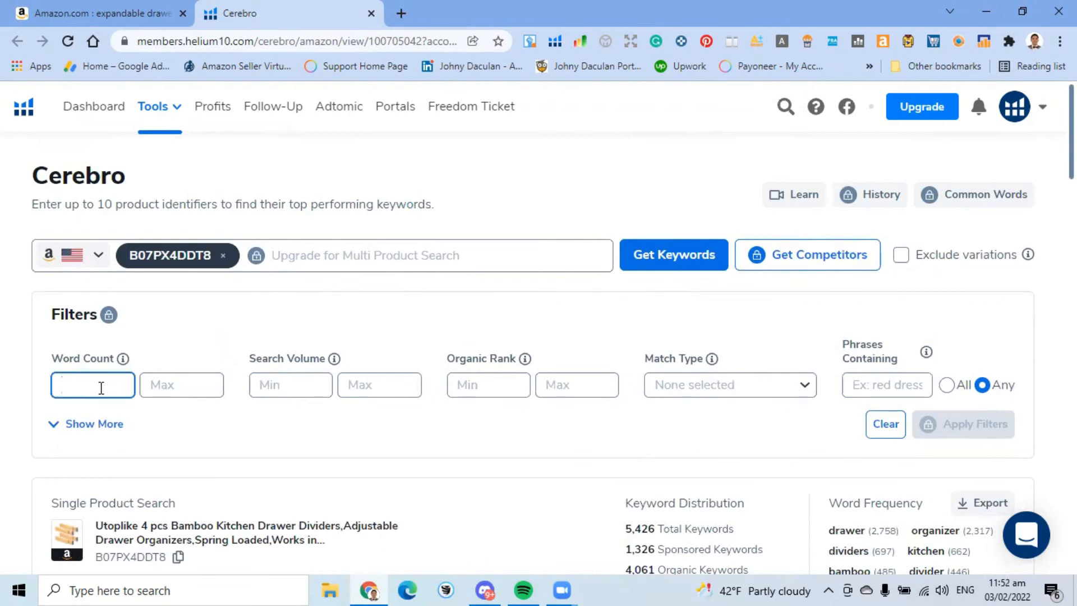
left_click(86, 424)
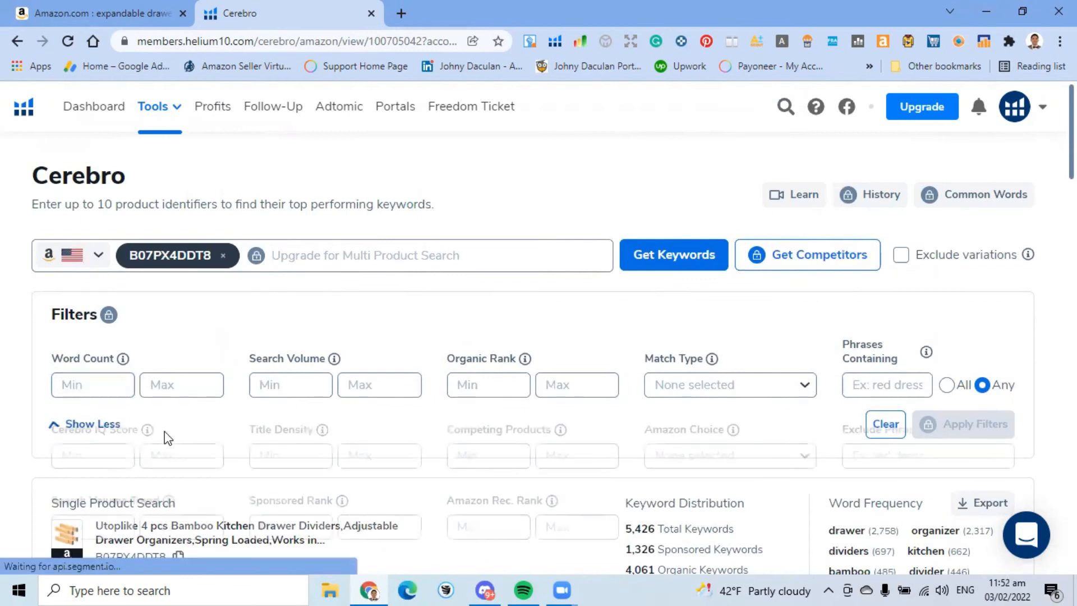
scroll("down", 3)
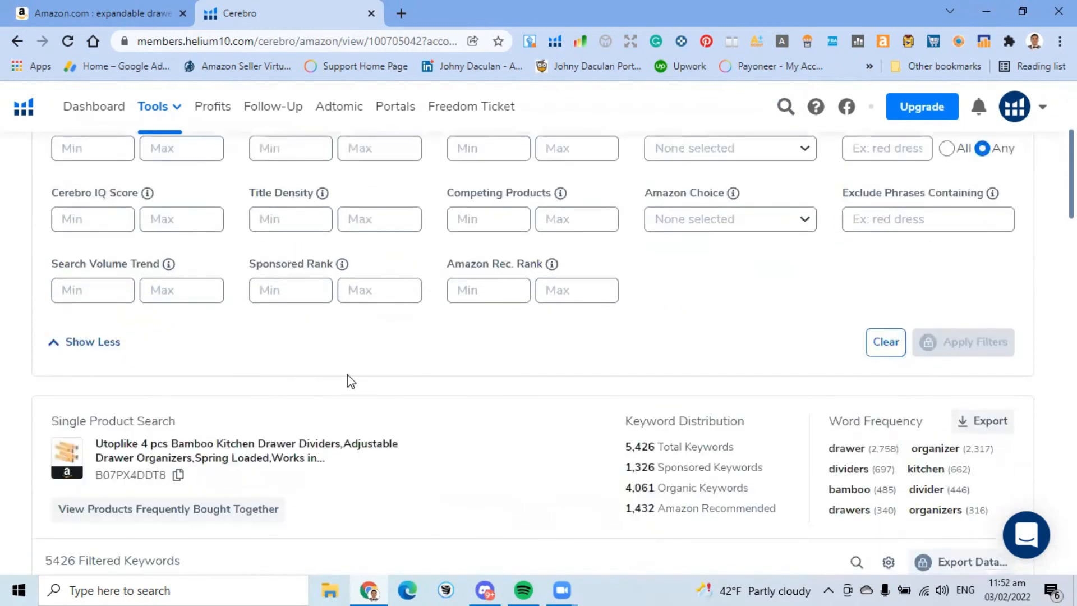
scroll("up", 3)
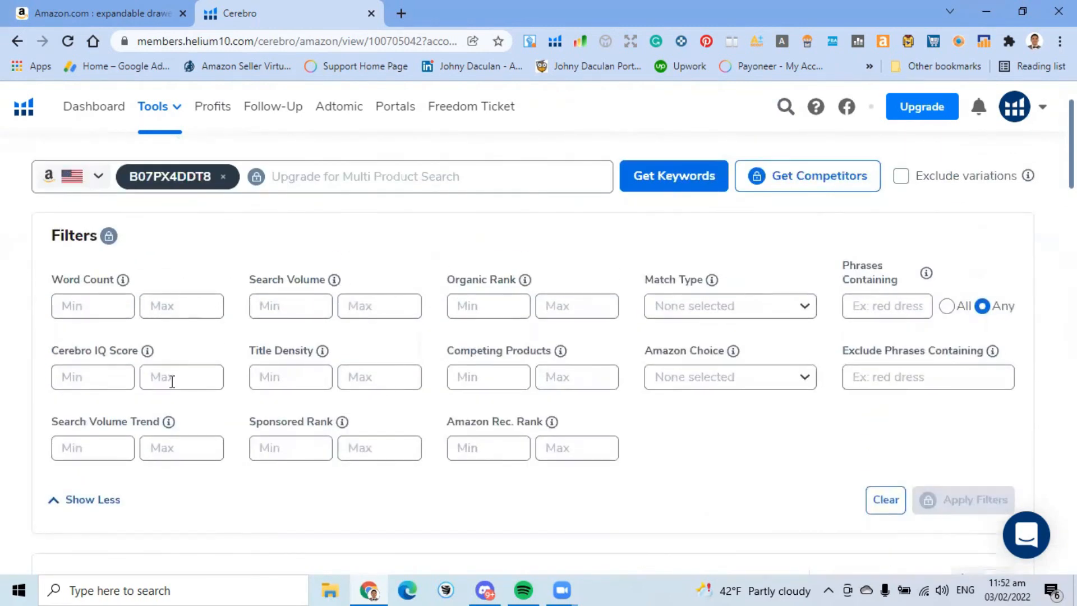